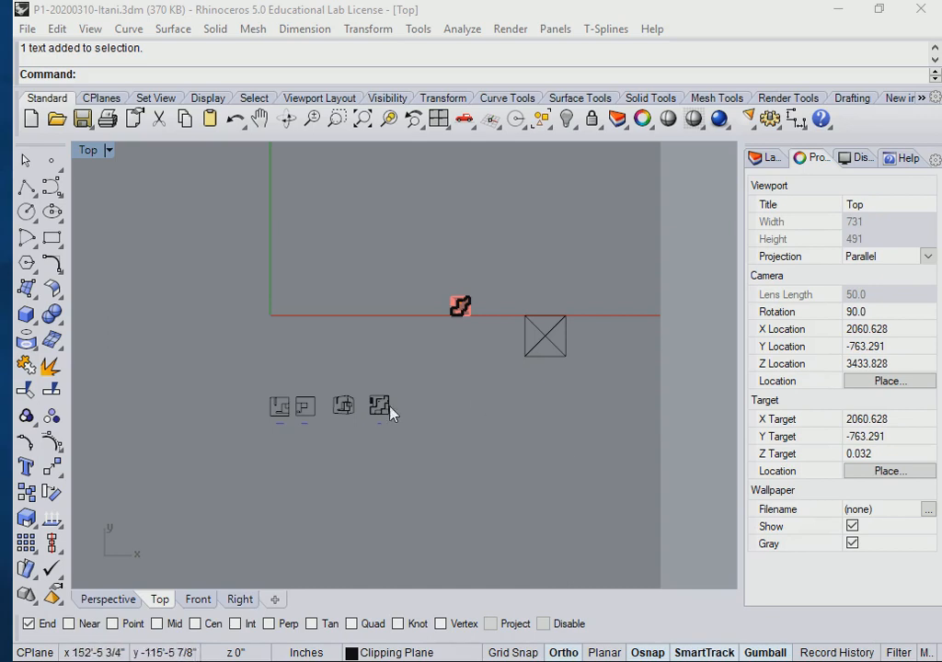
pyautogui.moveTo(412, 374)
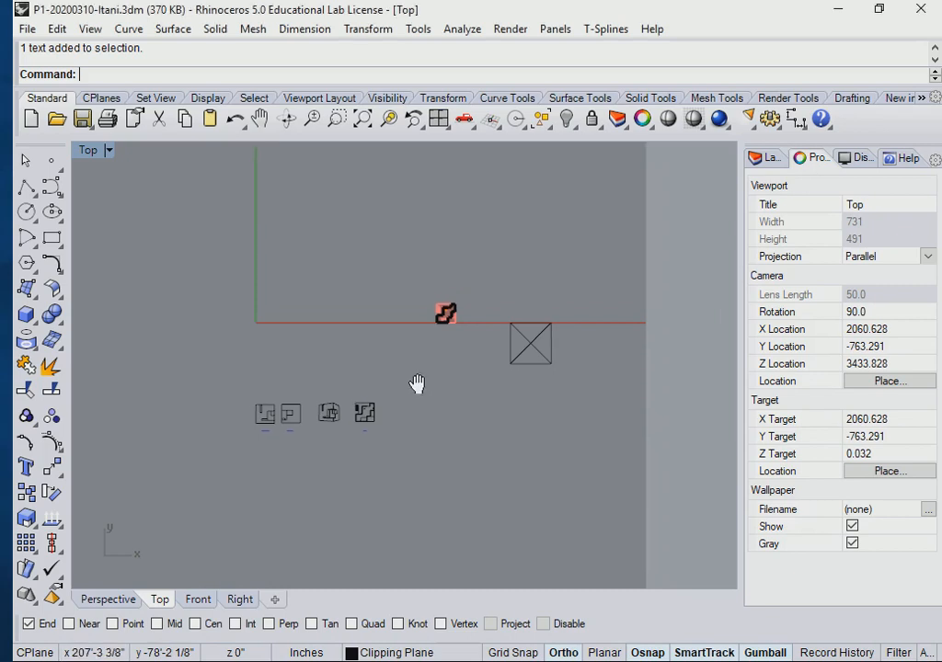
# - Orbit the maximized viewport to see the building and clipping plane in 3D perspective
pyautogui.moveTo(416, 384); pyautogui.dragTo(386, 386)
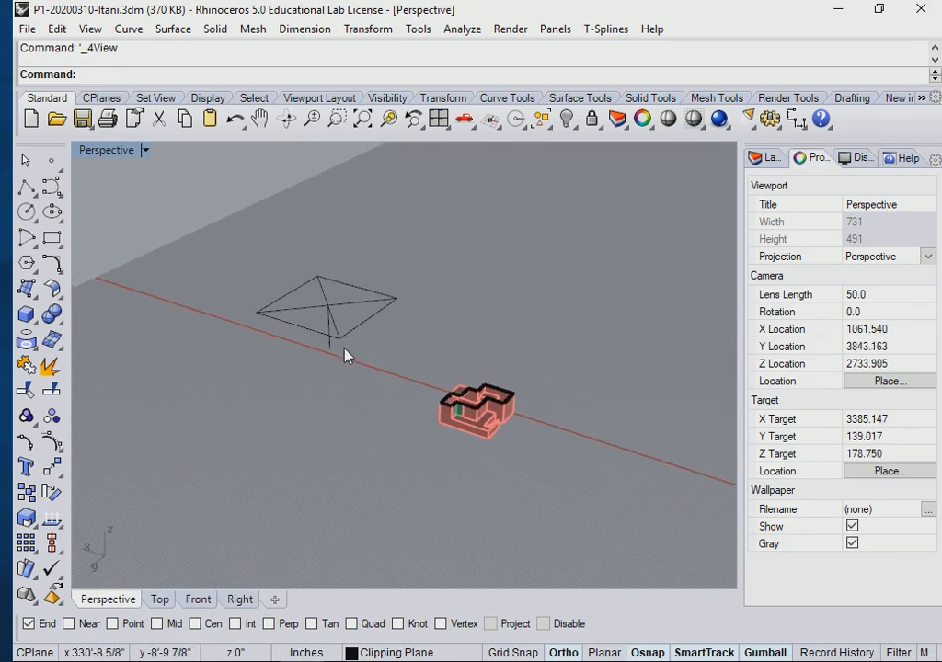
pyautogui.moveTo(340, 364)
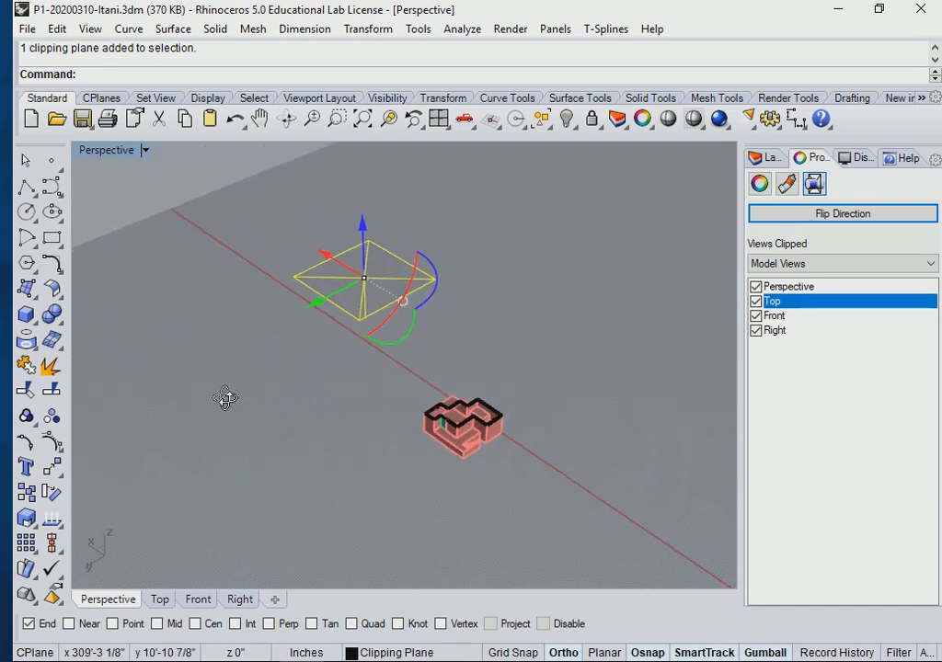
pyautogui.moveTo(224, 397); pyautogui.dragTo(324, 384)
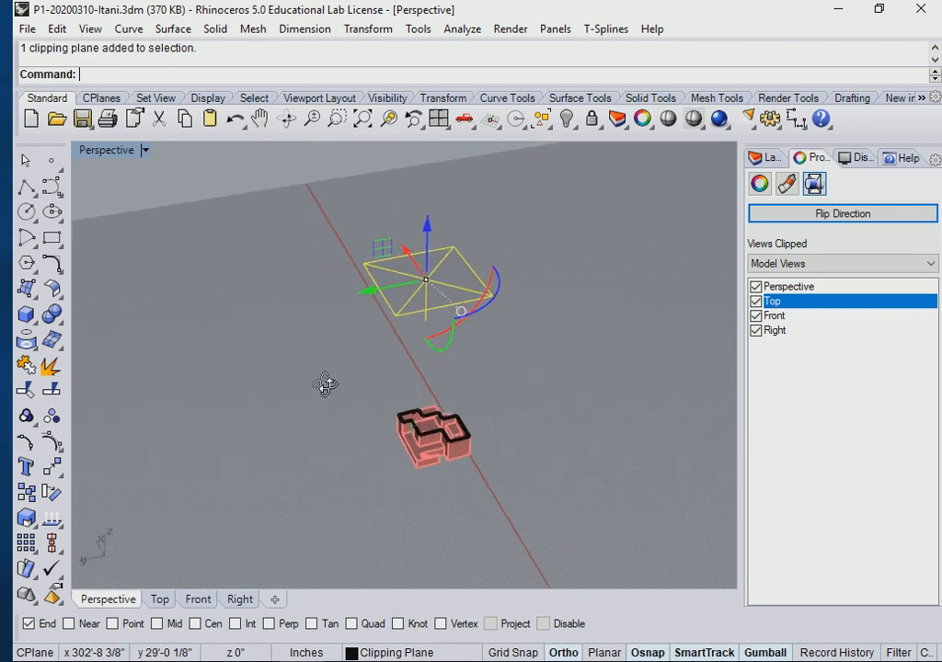
pyautogui.moveTo(324, 384); pyautogui.dragTo(471, 377)
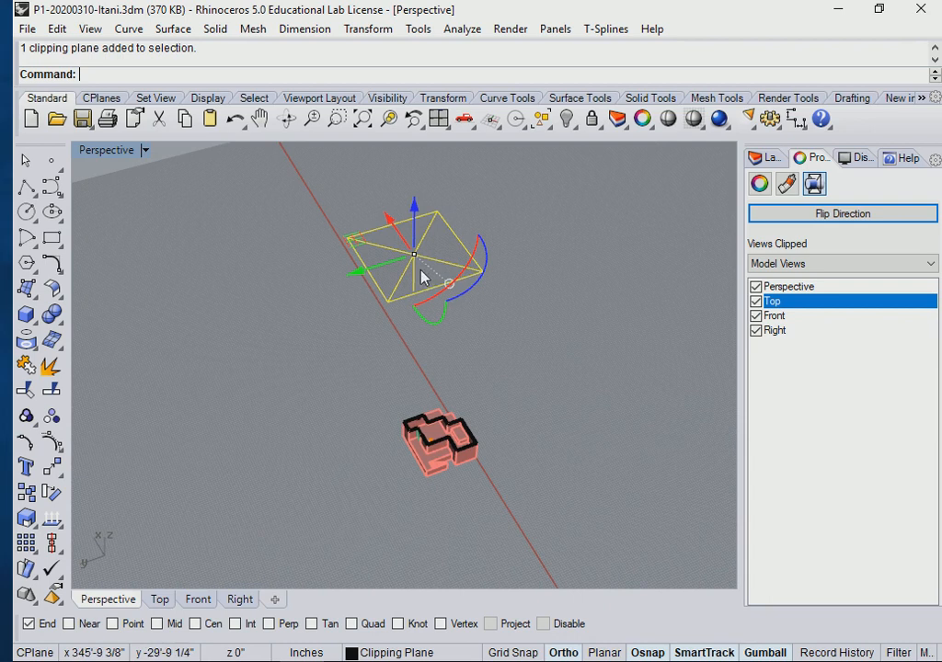
pyautogui.moveTo(416, 252)
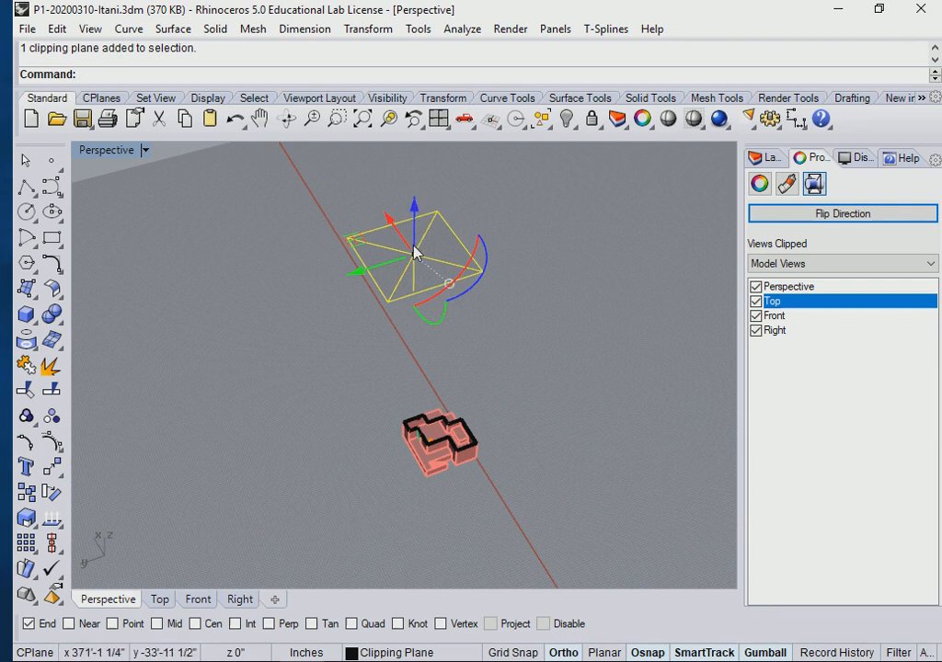
pyautogui.moveTo(441, 304)
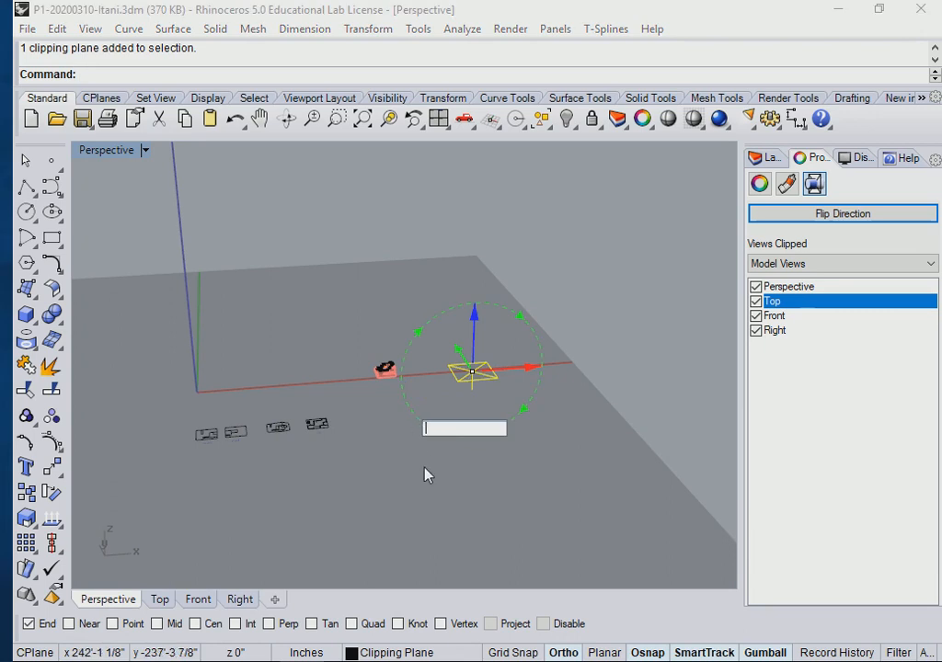
pyautogui.write('90')
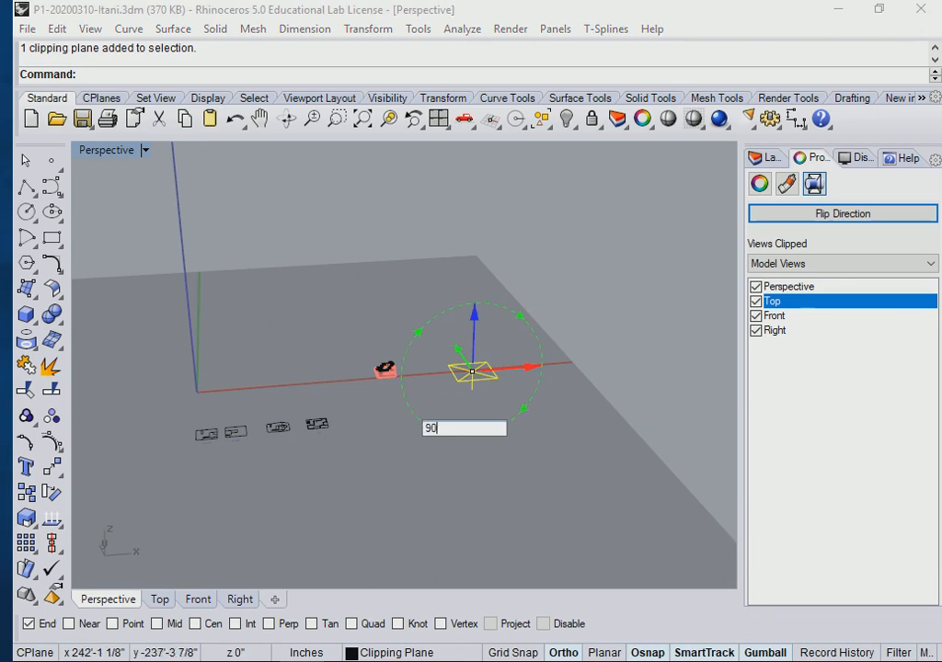
pyautogui.press('Enter')
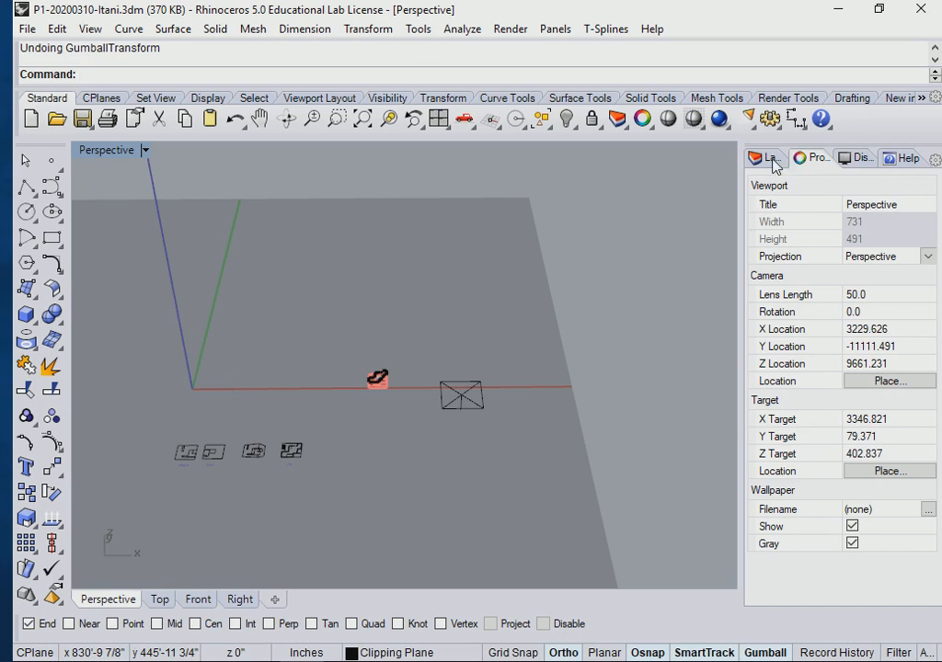
# - Create a vertical clipping plane beside the building by picking its edge points and height
pyautogui.click(765, 158)
pyautogui.write('Clipp')
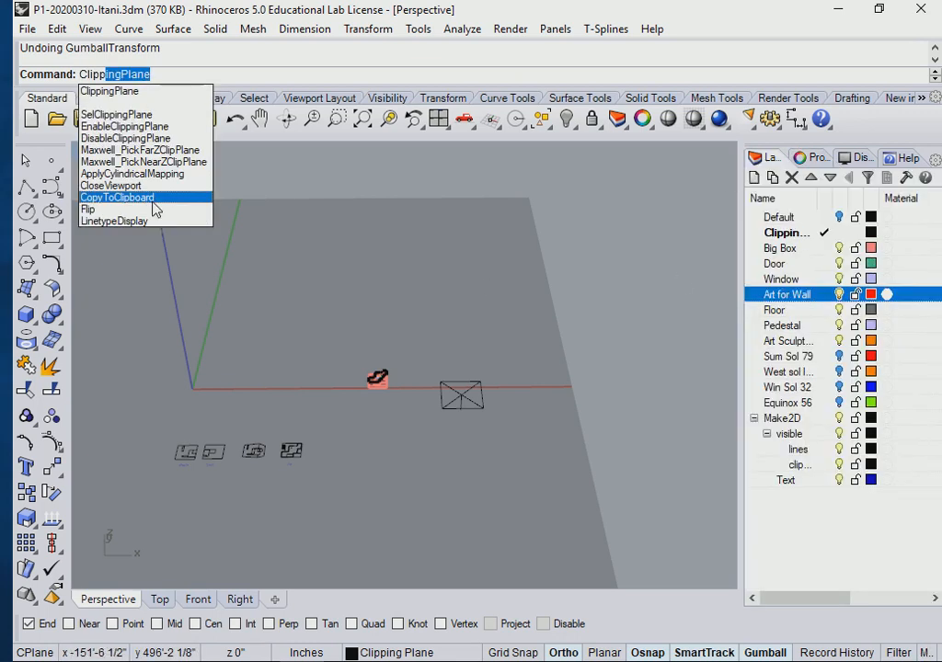
pyautogui.moveTo(114, 96)
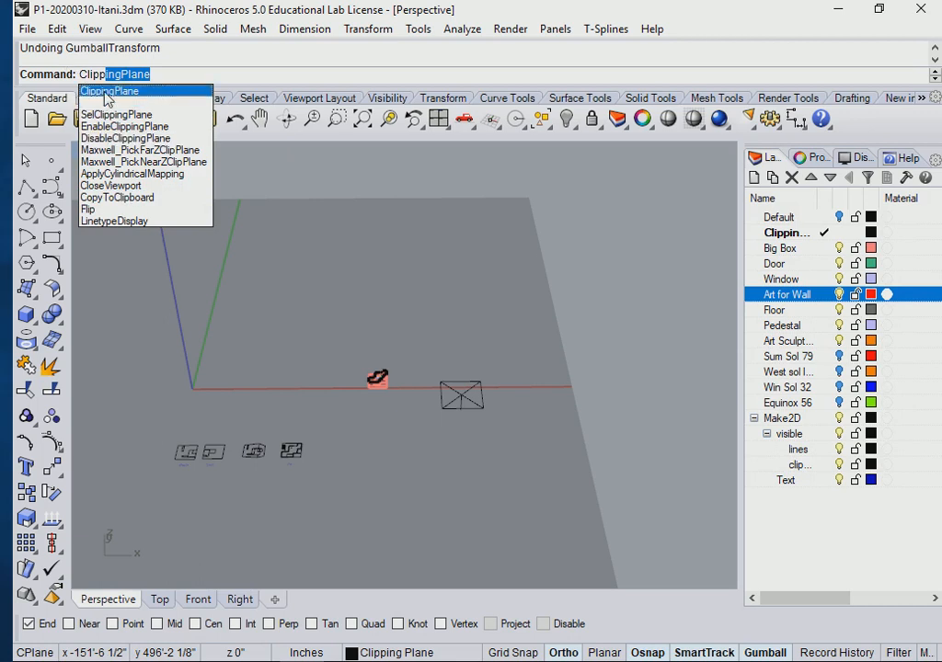
pyautogui.click(120, 88)
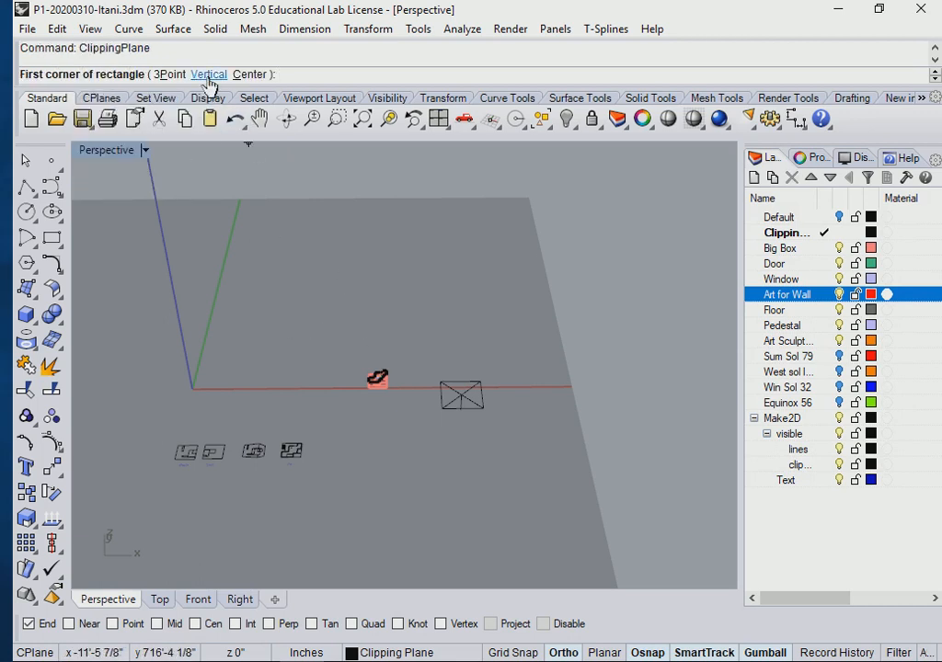
pyautogui.click(211, 73)
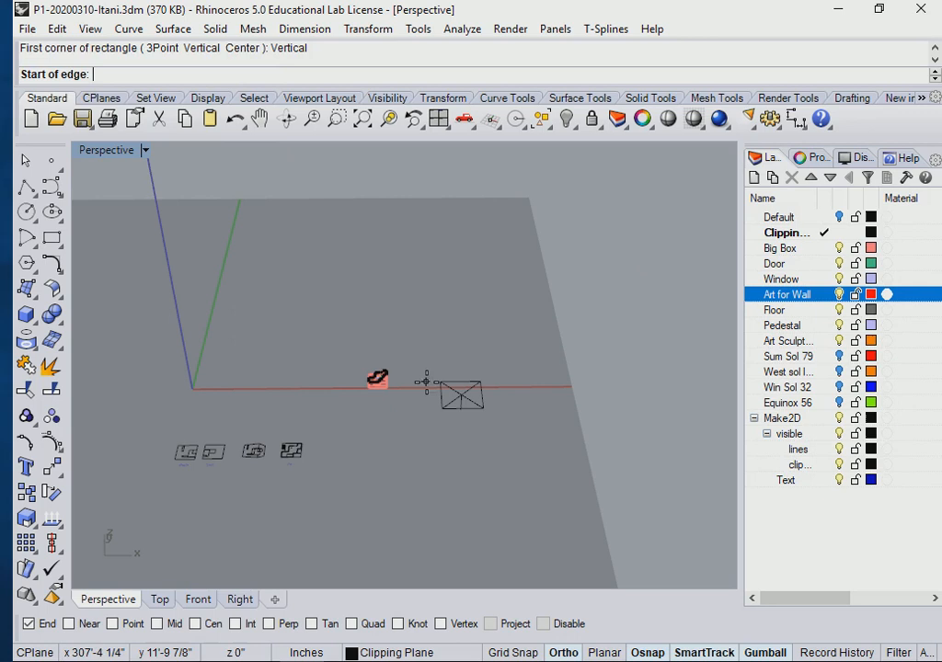
pyautogui.click(423, 381)
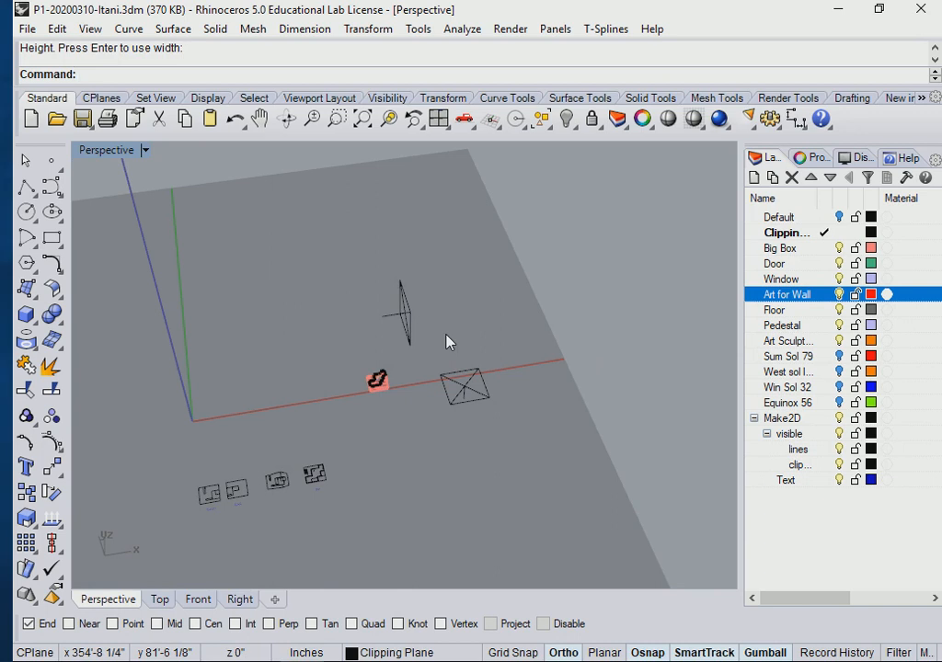
pyautogui.moveTo(787, 238)
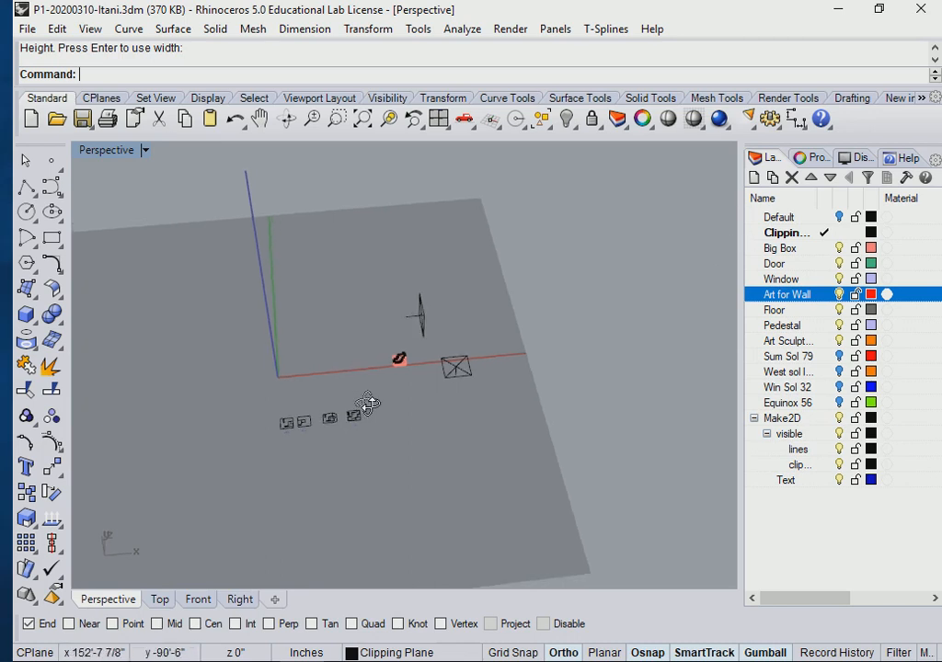
pyautogui.moveTo(367, 386); pyautogui.dragTo(464, 348)
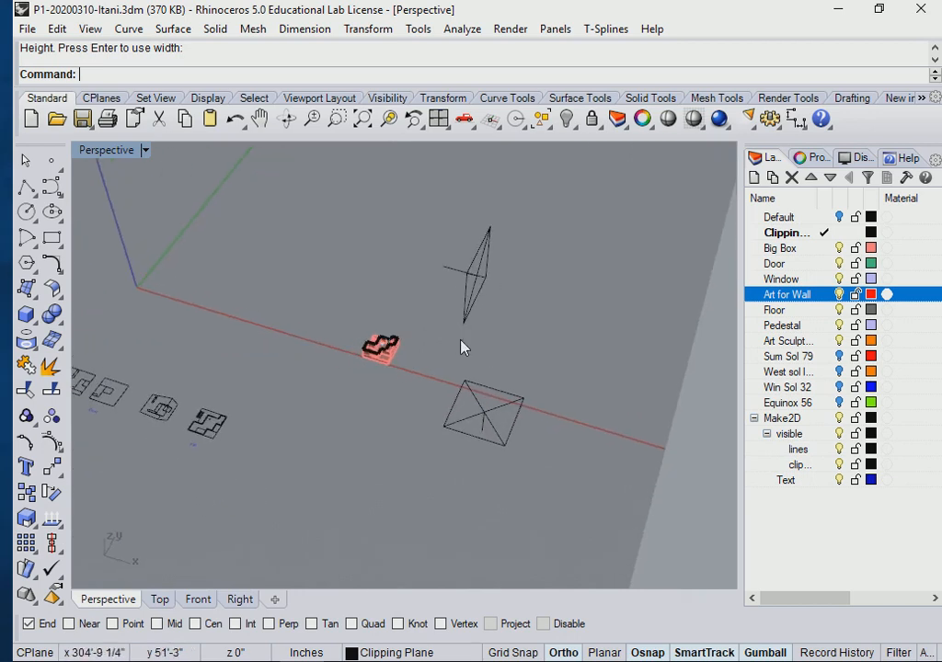
pyautogui.click(469, 267)
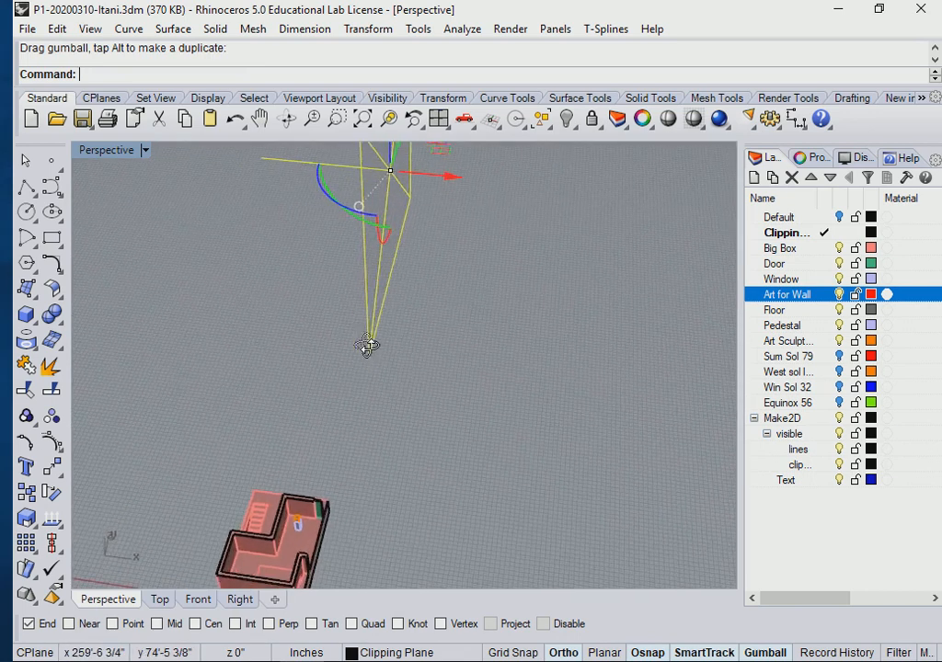
# - Drag the vertical clipping plane's gumball arrow so it cuts through the building
pyautogui.moveTo(368, 346); pyautogui.dragTo(434, 316)
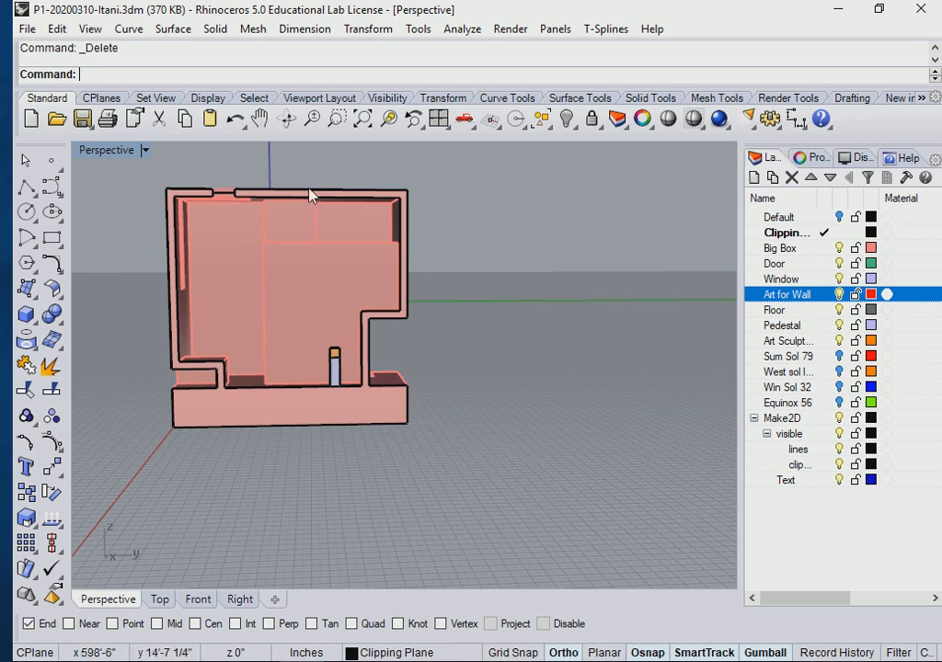
pyautogui.moveTo(176, 245)
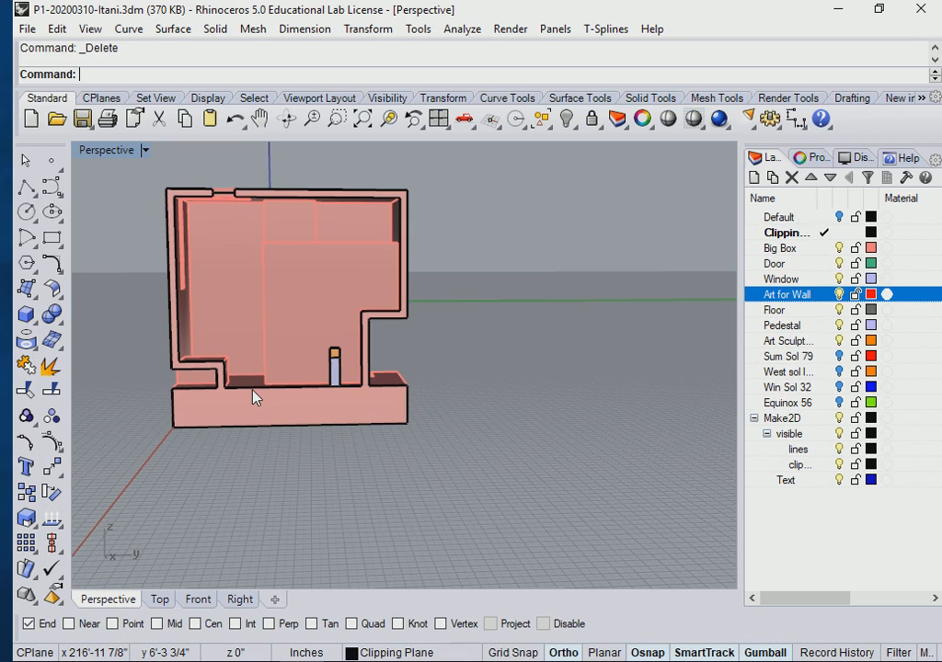
pyautogui.moveTo(239, 511)
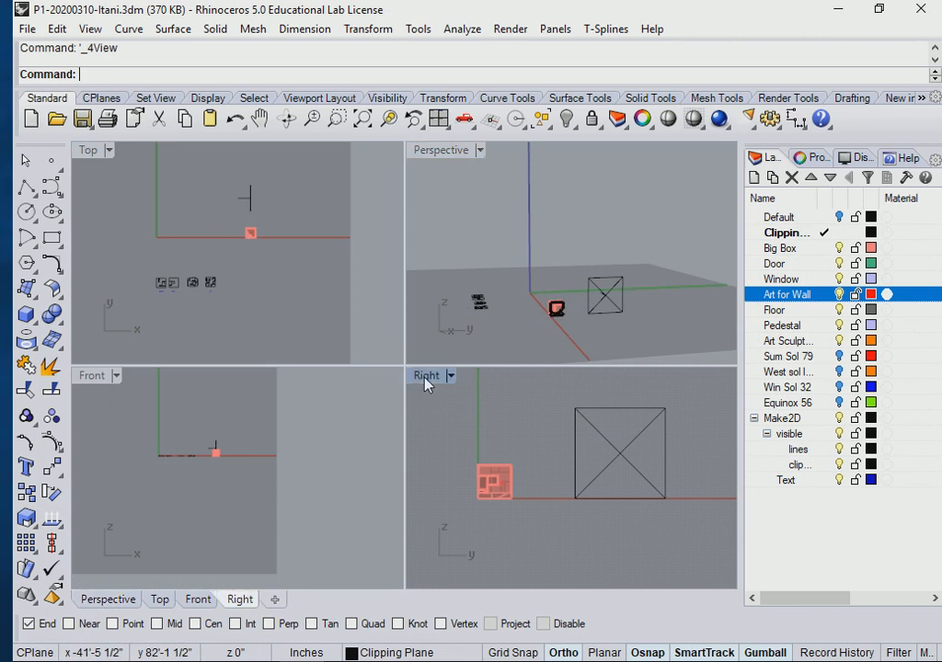
pyautogui.moveTo(594, 432)
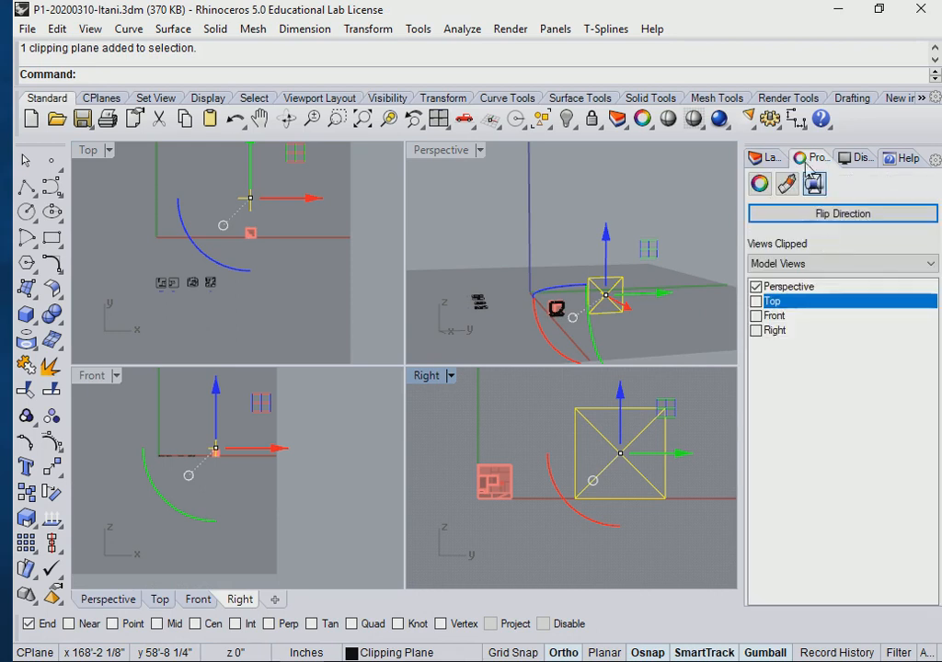
# - Enable the Right view in the clipping plane's Views Clipped list
pyautogui.click(774, 331)
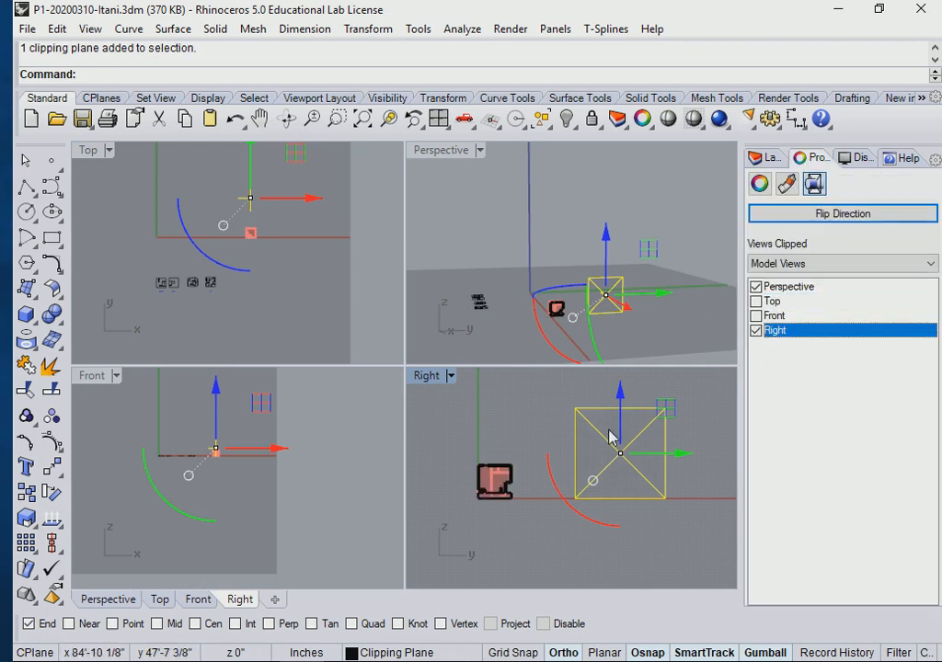
pyautogui.moveTo(813, 184)
pyautogui.write('Ma')
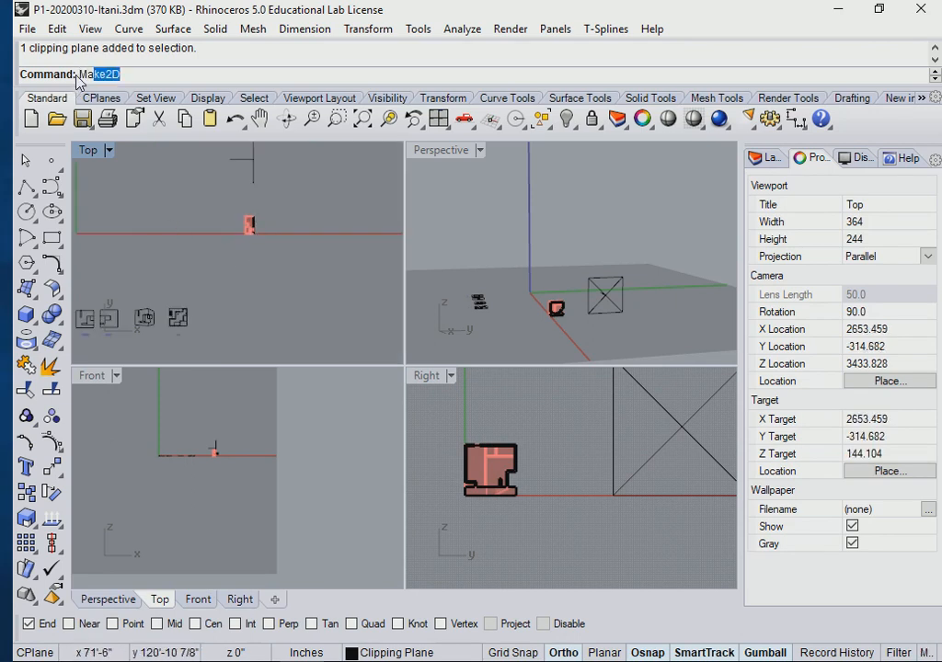
# - Run Make2D on the building with Current View and default layers kept
pyautogui.press('Enter')
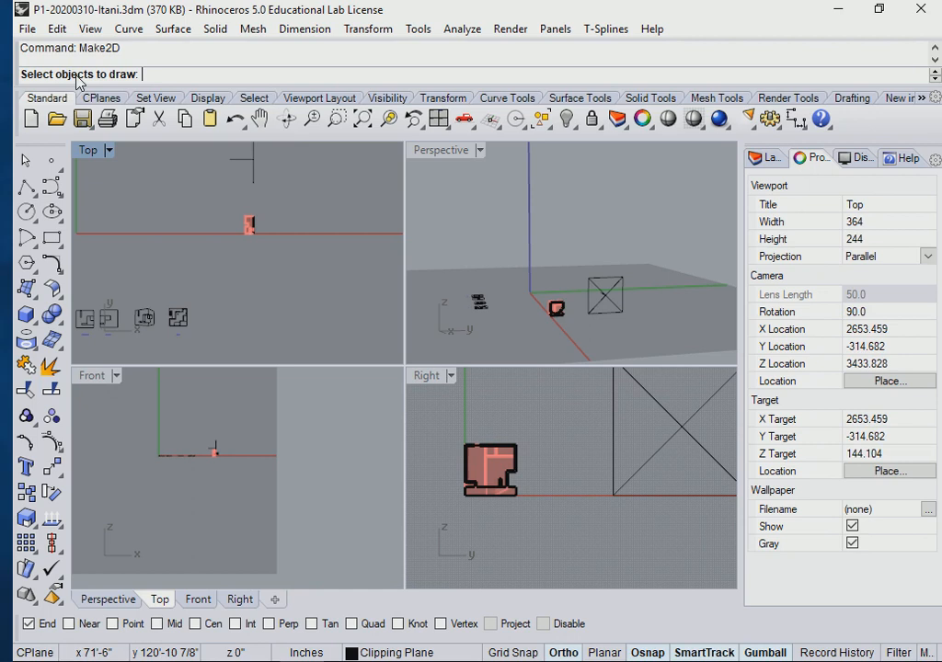
pyautogui.moveTo(287, 280)
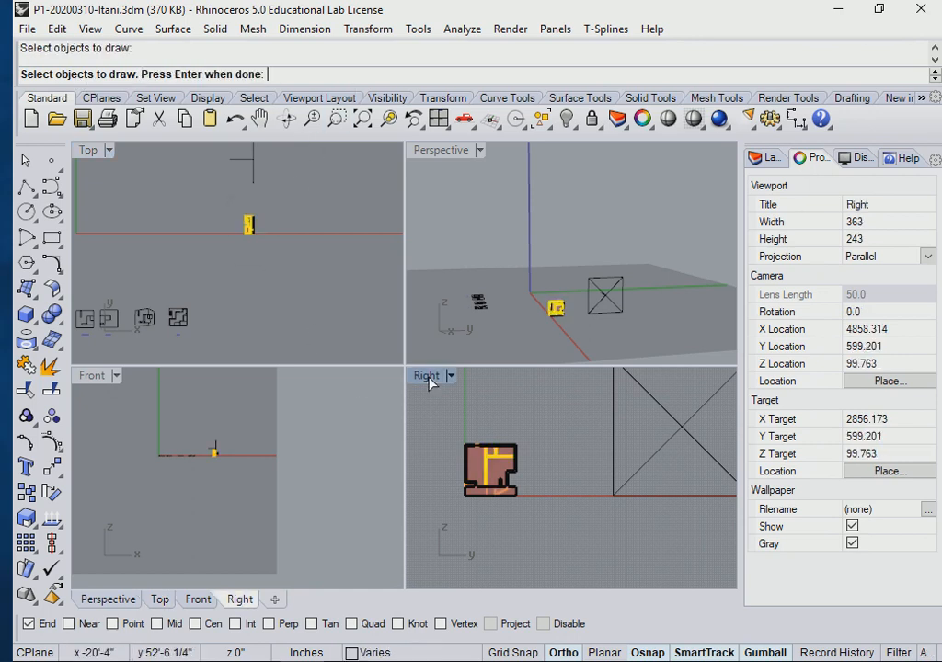
pyautogui.moveTo(430, 412)
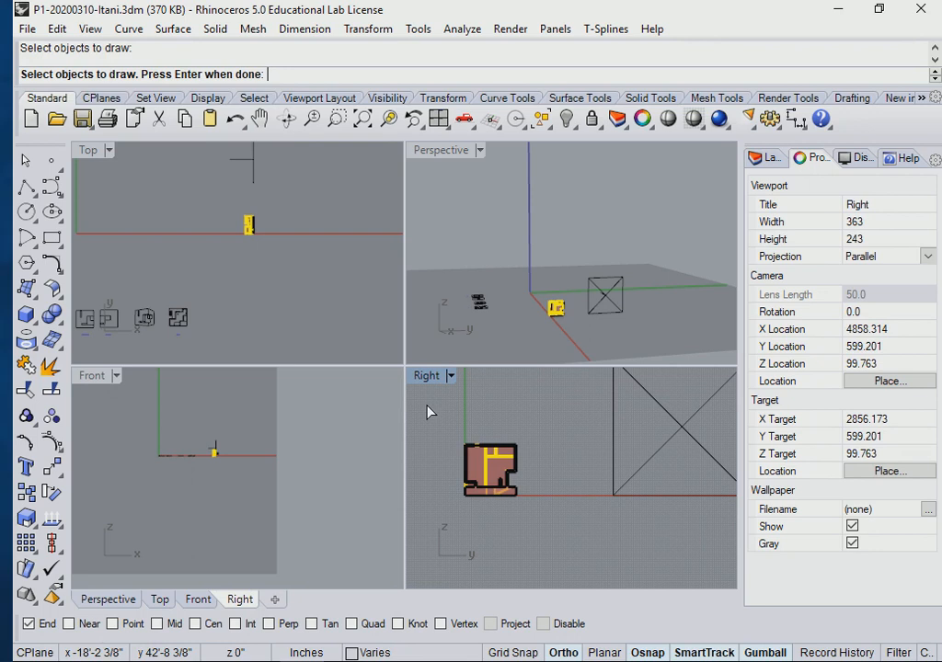
pyautogui.moveTo(471, 408)
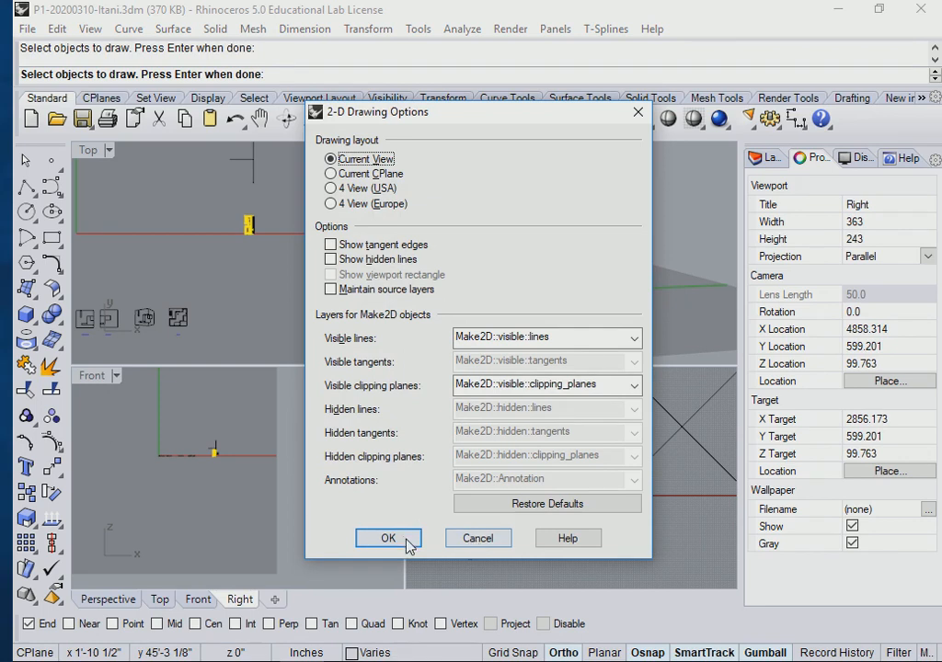
pyautogui.click(388, 537)
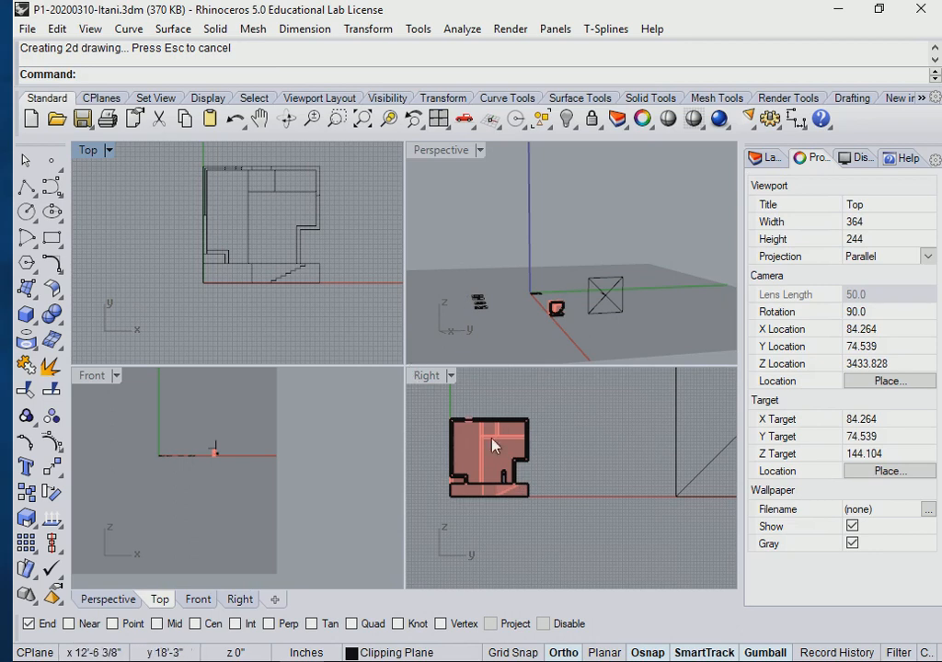
# - Delete the extra Make2D curves in the Top viewport
pyautogui.rightClick(492, 443)
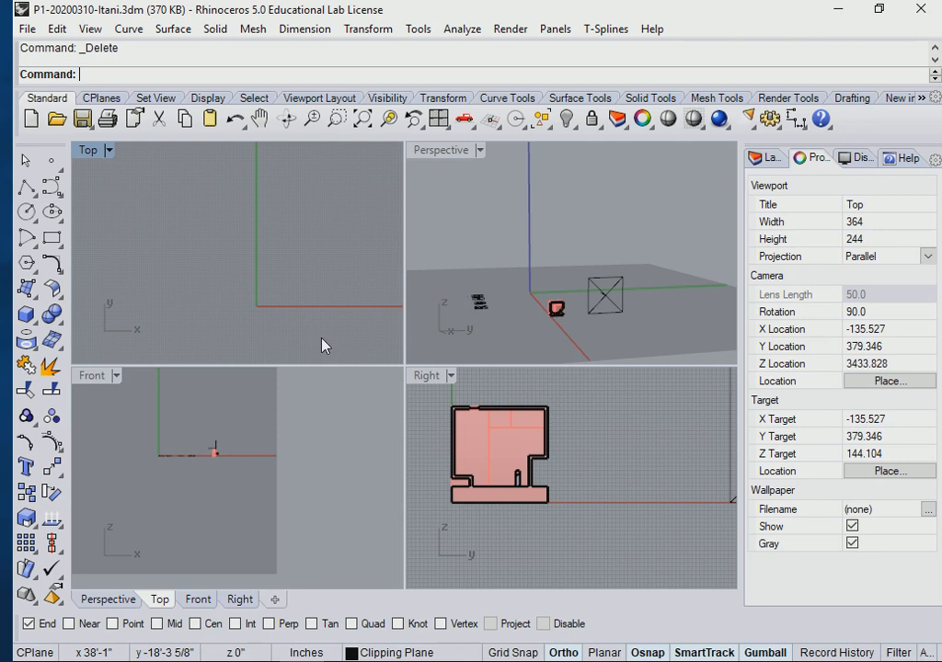
pyautogui.moveTo(463, 232)
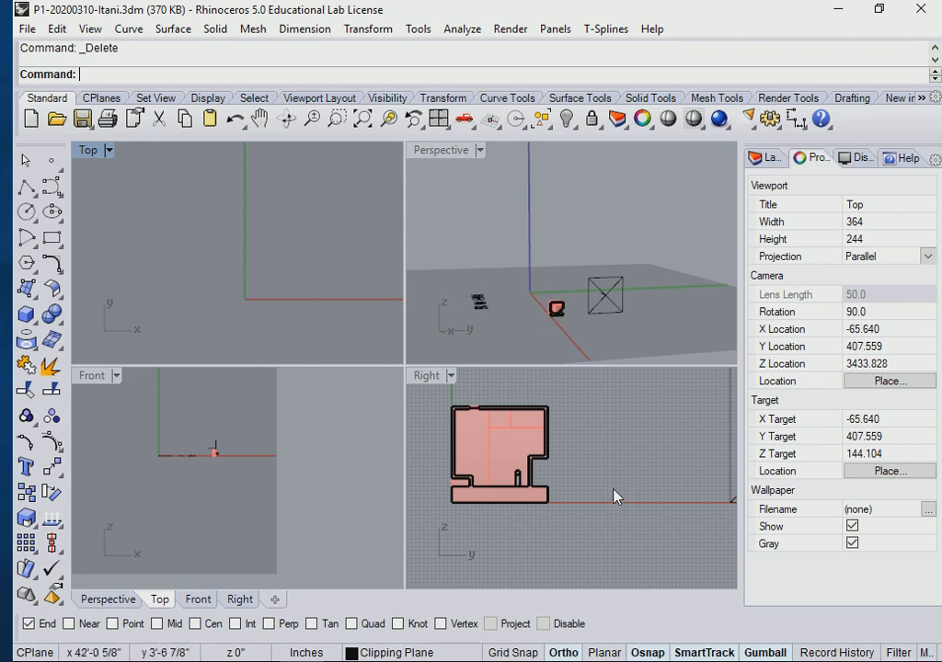
pyautogui.moveTo(204, 264)
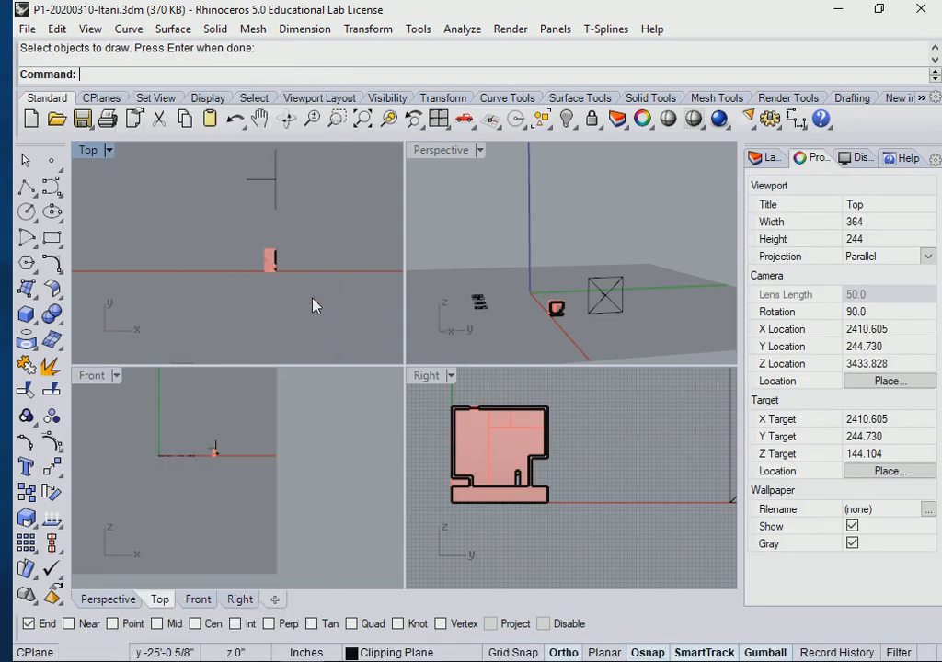
# - Start Make2D again to draw the clipped building from the Right view
pyautogui.write('Make2D')
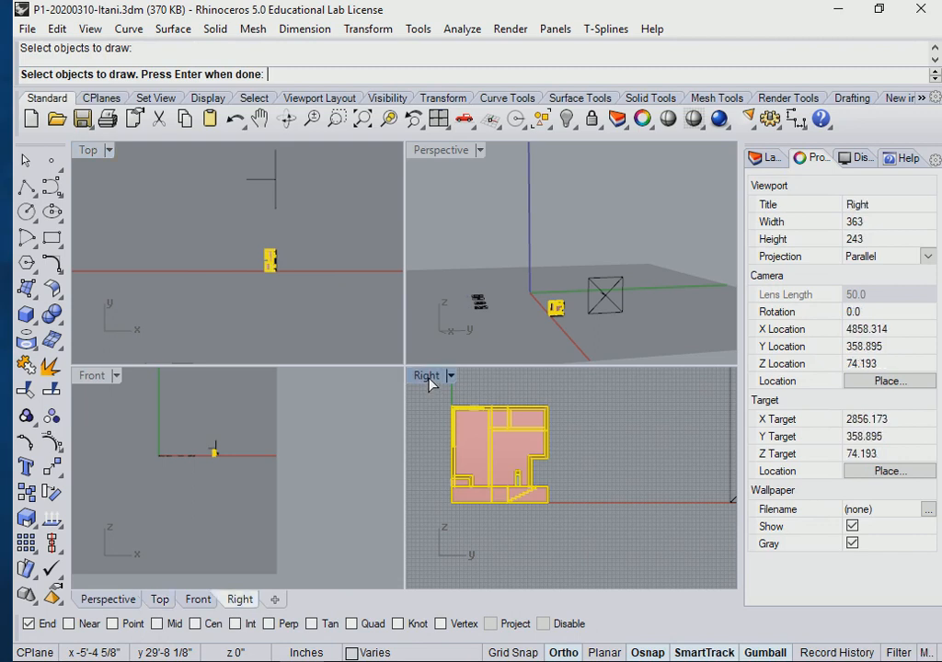
pyautogui.moveTo(283, 335)
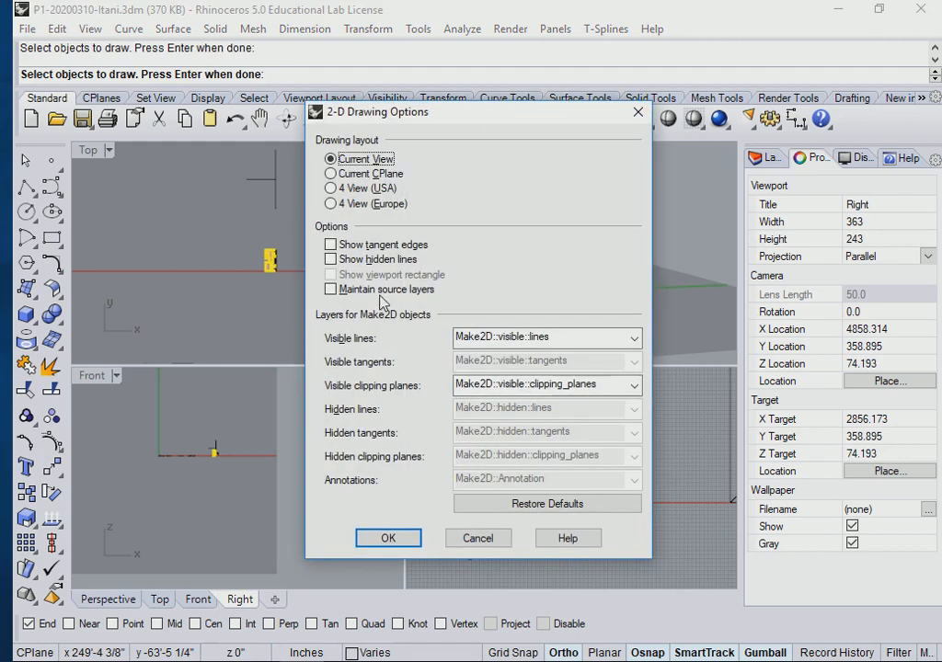
pyautogui.moveTo(366, 267)
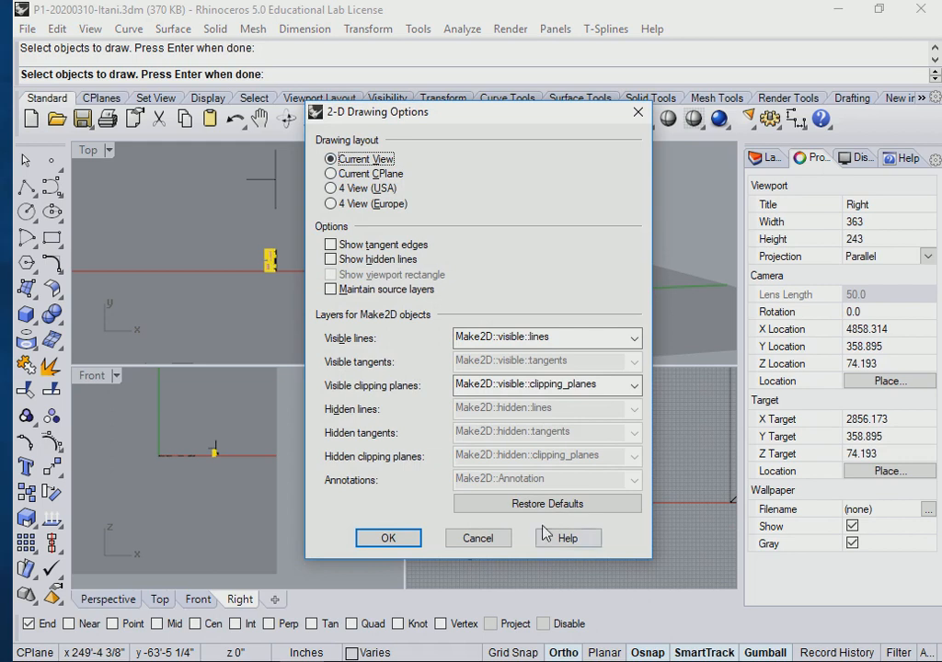
# - Accept the 2-D Drawing Options with Current View to regenerate the section linework
pyautogui.click(388, 537)
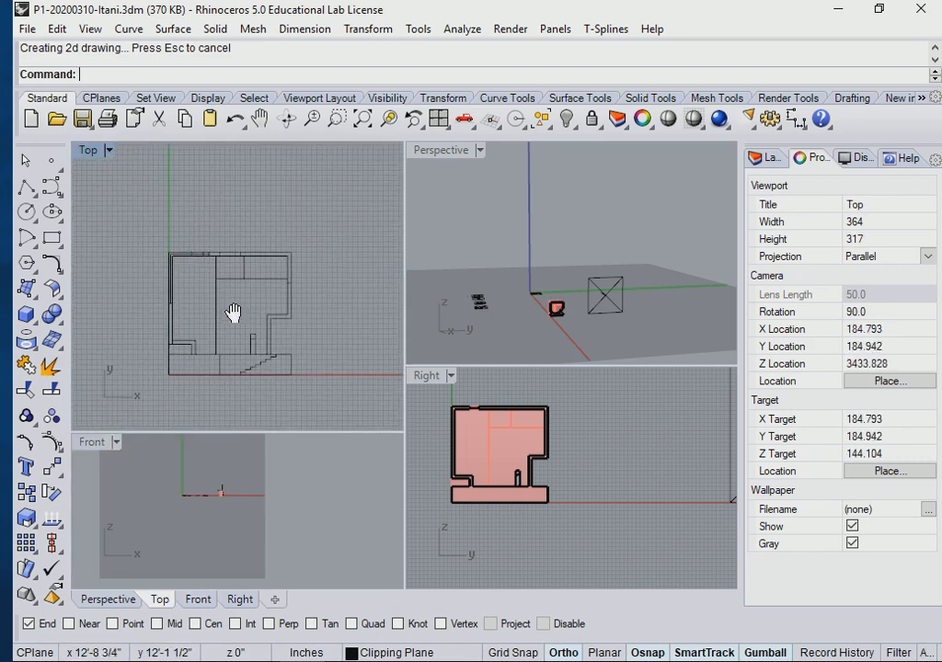
# - Zoom into the new Make2D section linework in the Top viewport
pyautogui.moveTo(232, 312); pyautogui.dragTo(217, 290)
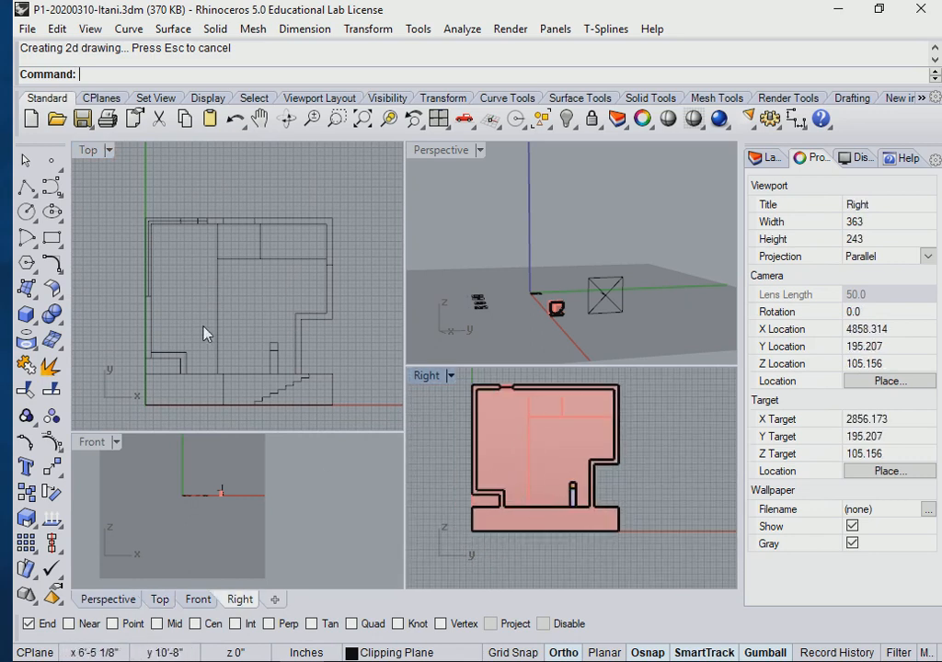
pyautogui.moveTo(298, 431)
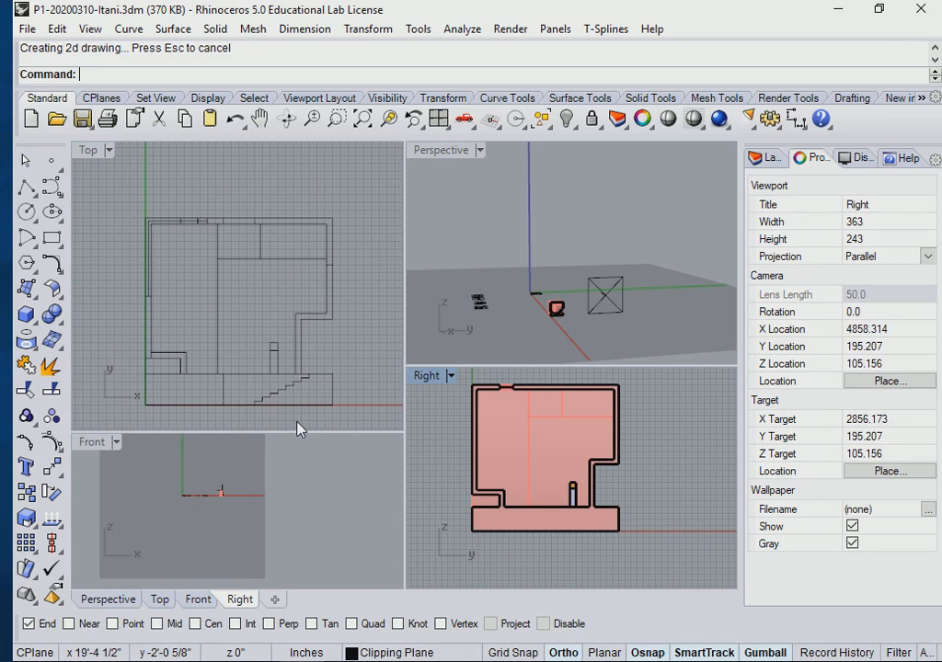
pyautogui.moveTo(309, 401)
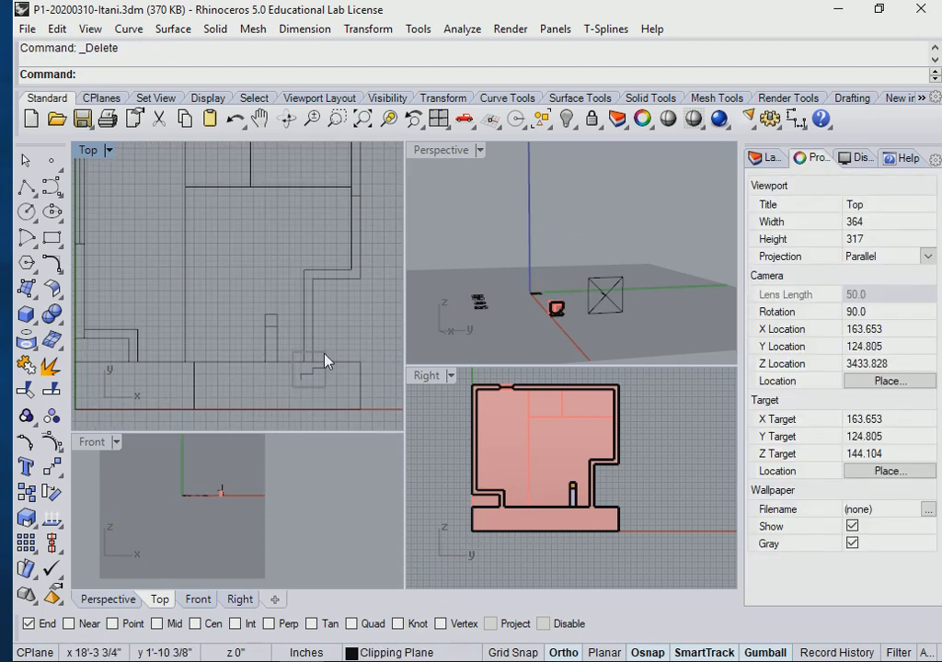
pyautogui.moveTo(327, 393)
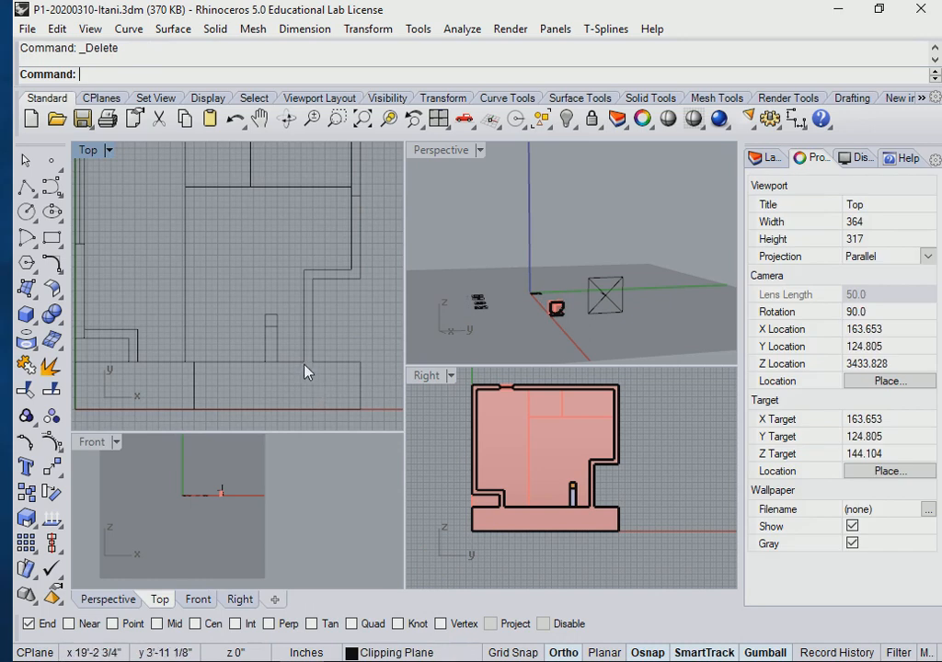
pyautogui.moveTo(311, 368)
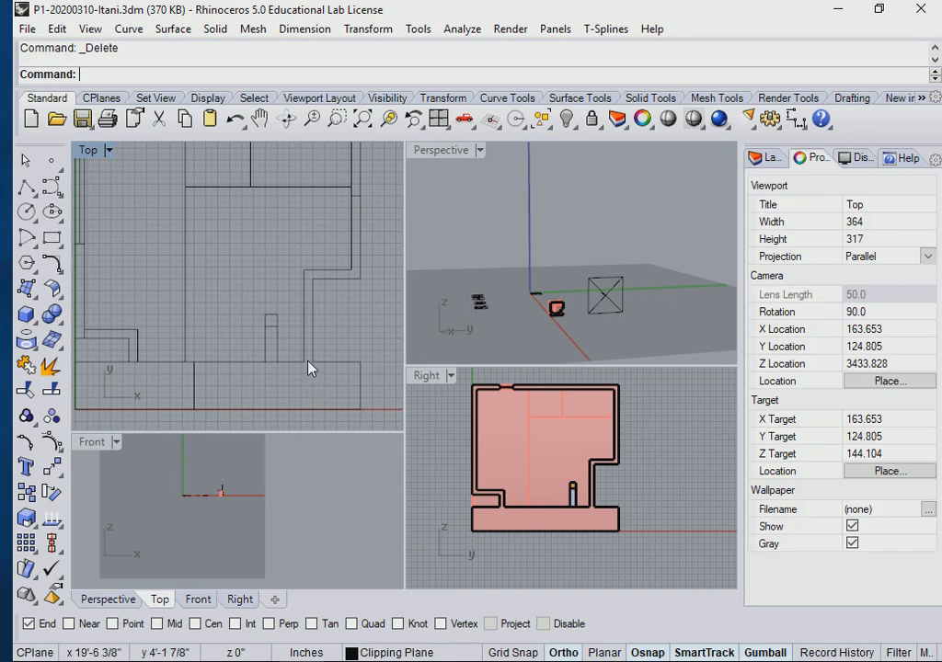
pyautogui.moveTo(518, 515)
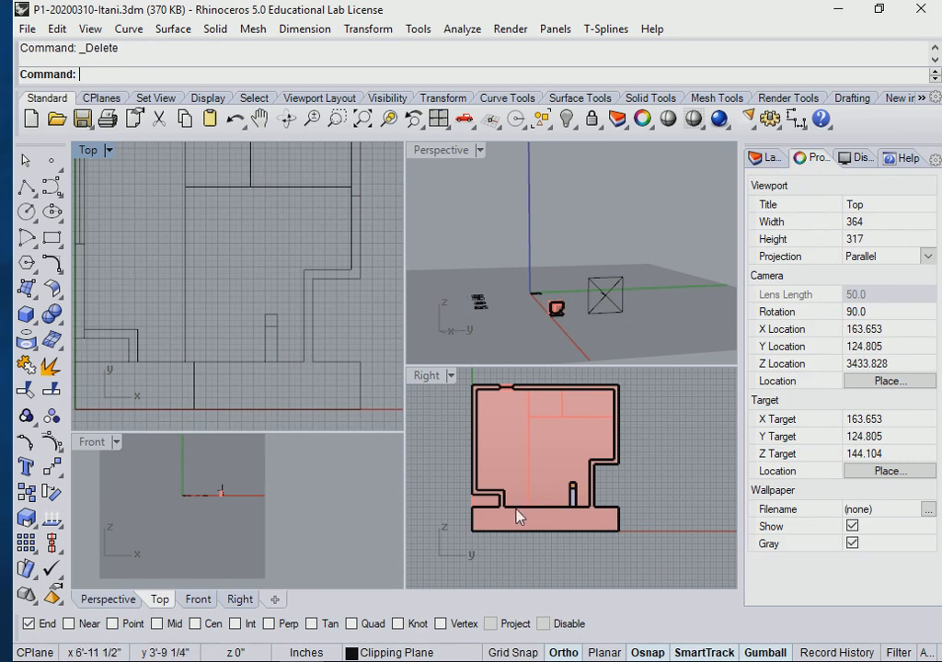
pyautogui.moveTo(596, 471)
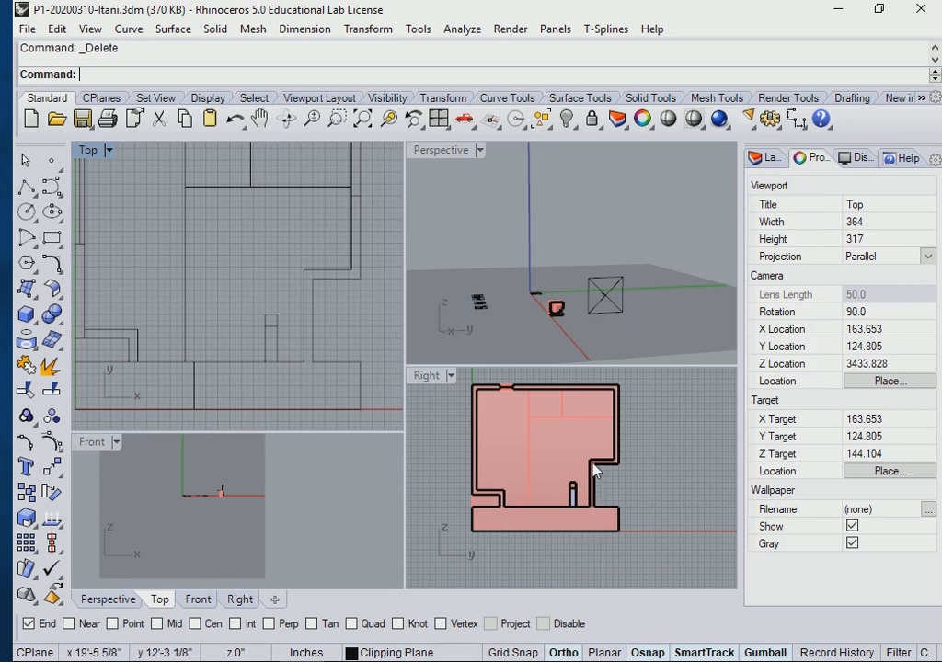
pyautogui.moveTo(312, 353)
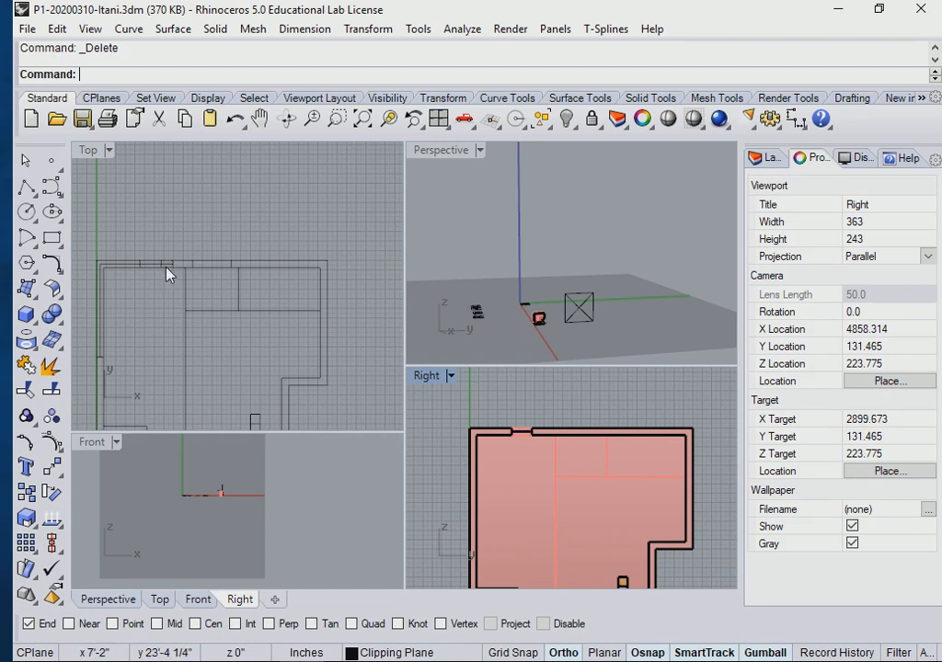
pyautogui.moveTo(187, 253)
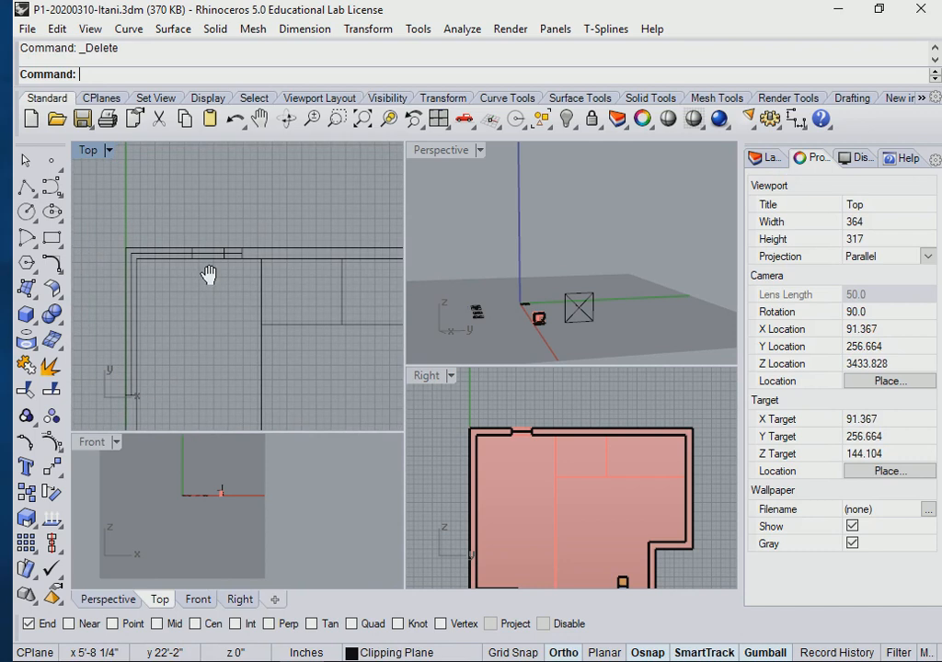
pyautogui.moveTo(232, 261)
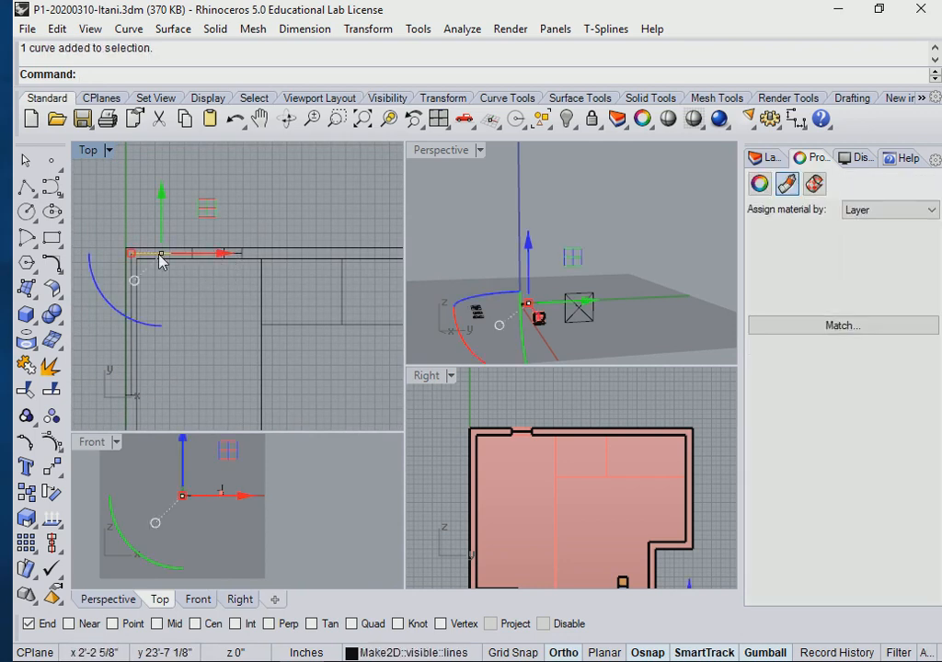
# - Delete overlapping duplicate curves, then window-select the whole cleaned section drawing
pyautogui.press('Delete')
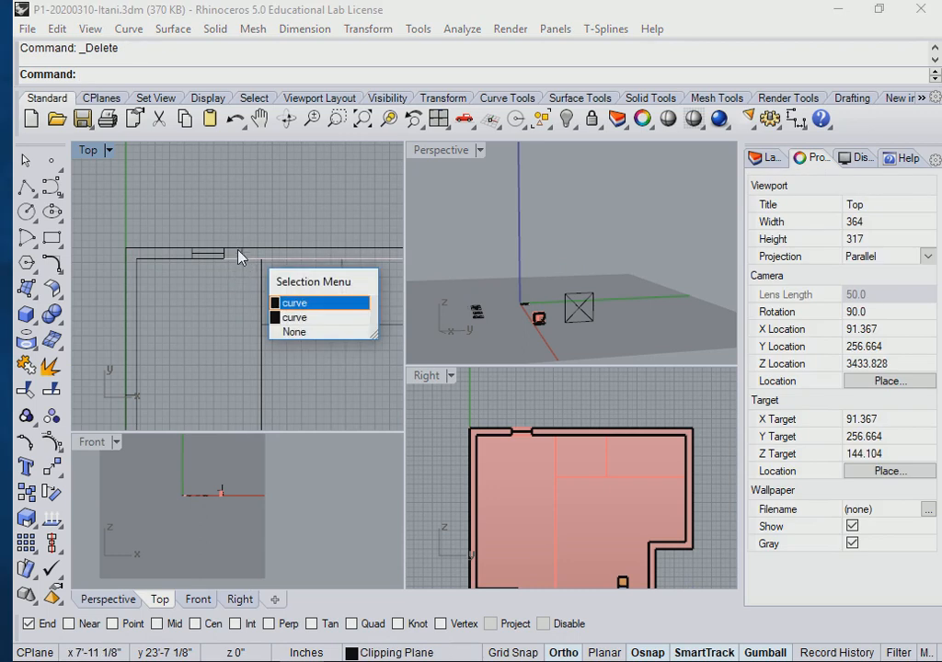
pyautogui.click(294, 302)
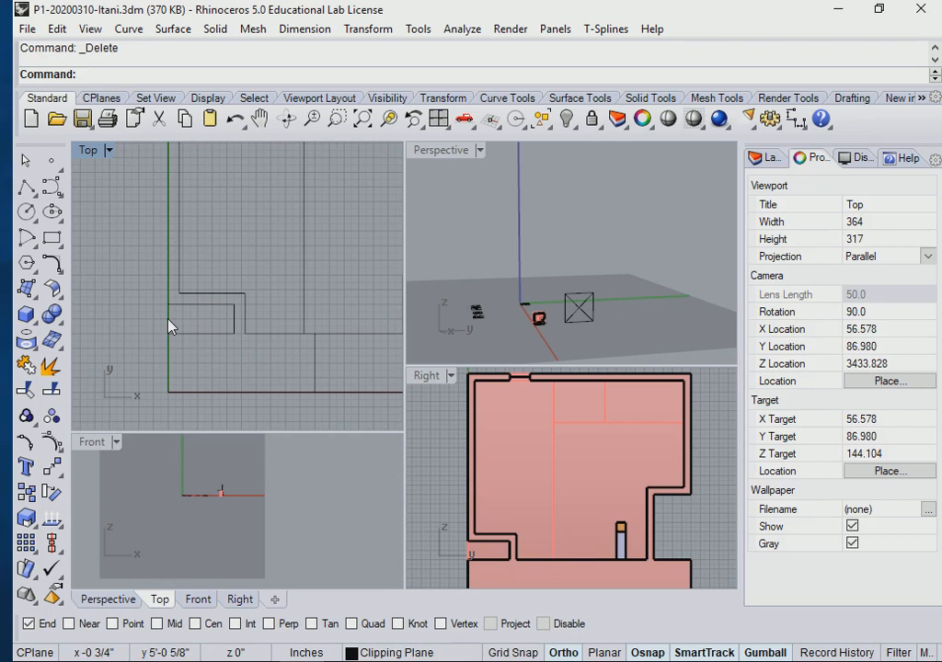
pyautogui.click(169, 320)
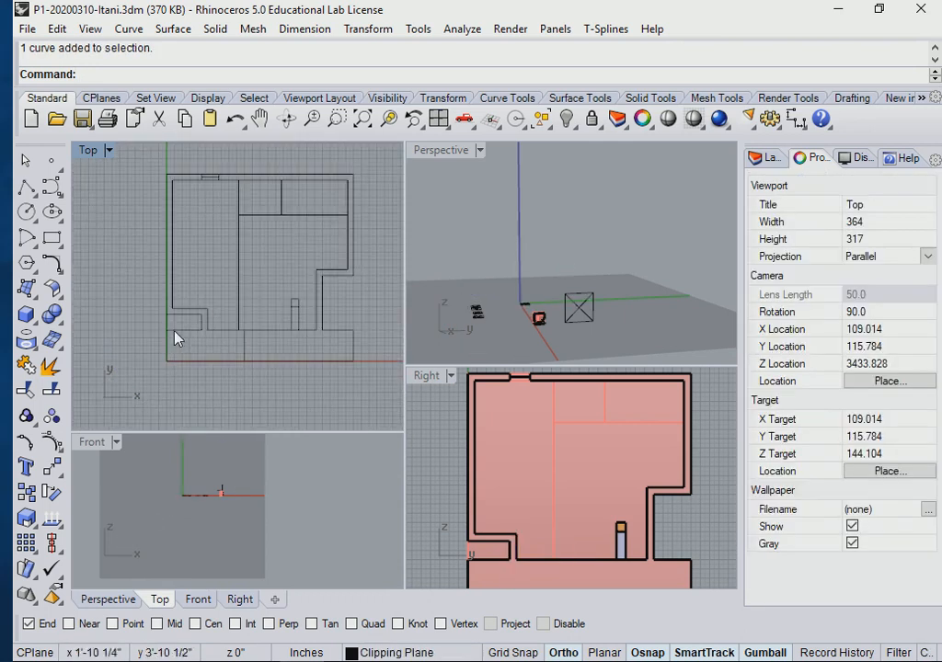
pyautogui.moveTo(176, 339); pyautogui.dragTo(257, 361)
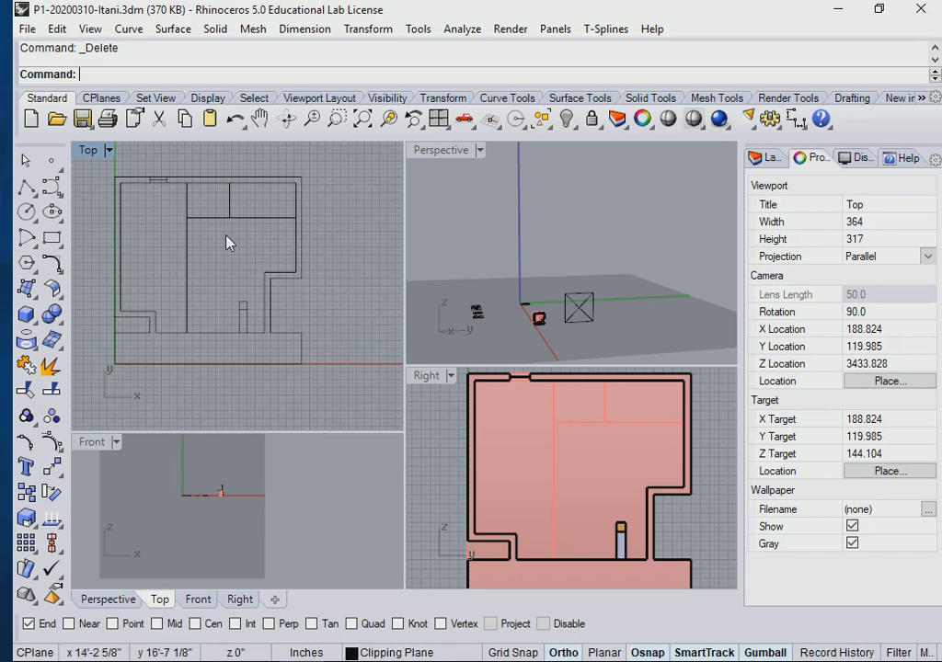
pyautogui.moveTo(195, 228)
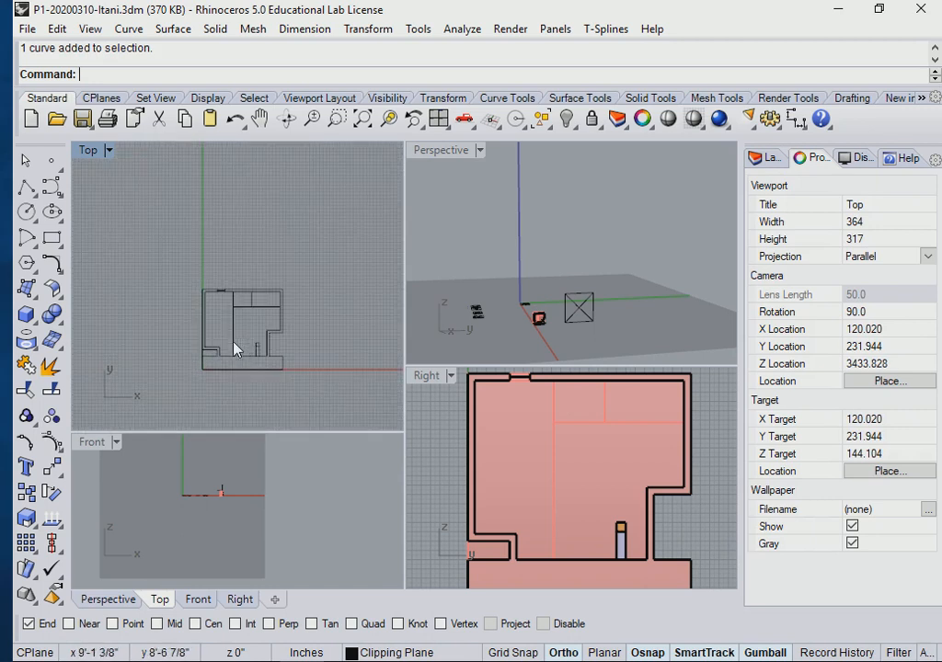
pyautogui.moveTo(236, 350); pyautogui.dragTo(261, 295)
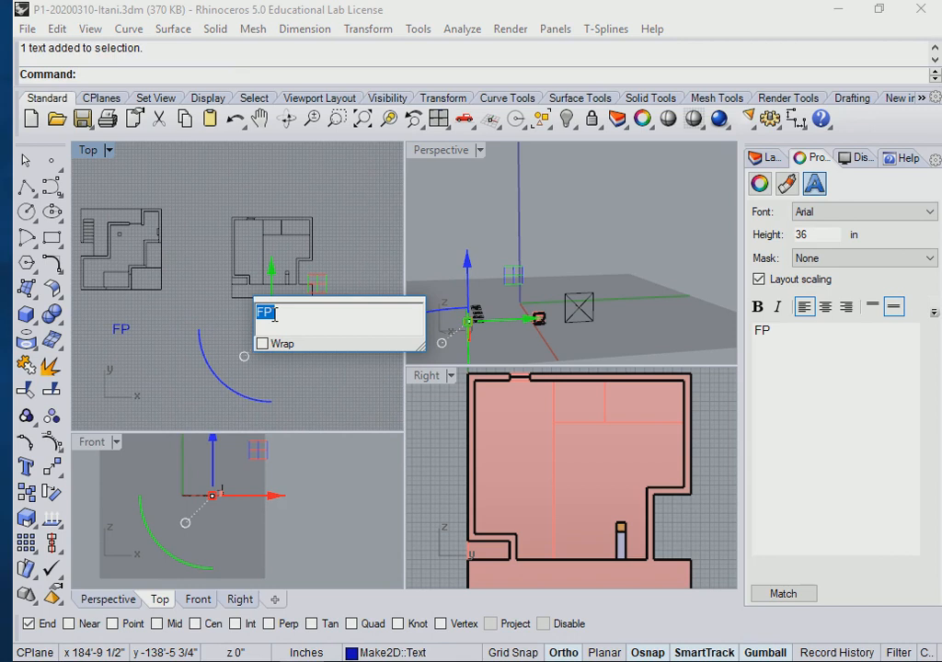
# - Retype the copied label text as 'N/S SECTION' beneath the section drawing
pyautogui.write('N')
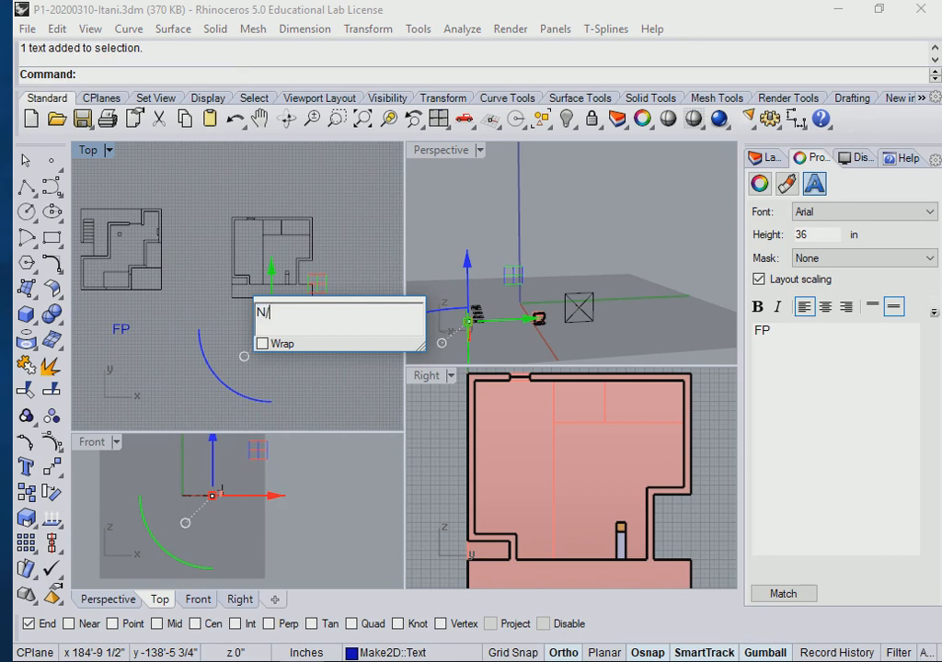
pyautogui.write('/S')
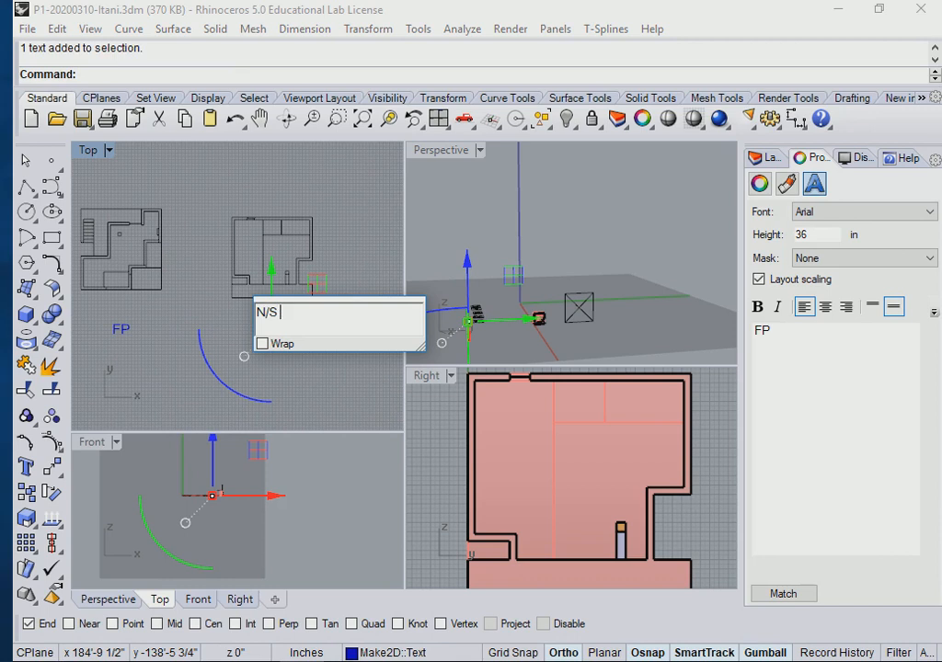
pyautogui.write('Se')
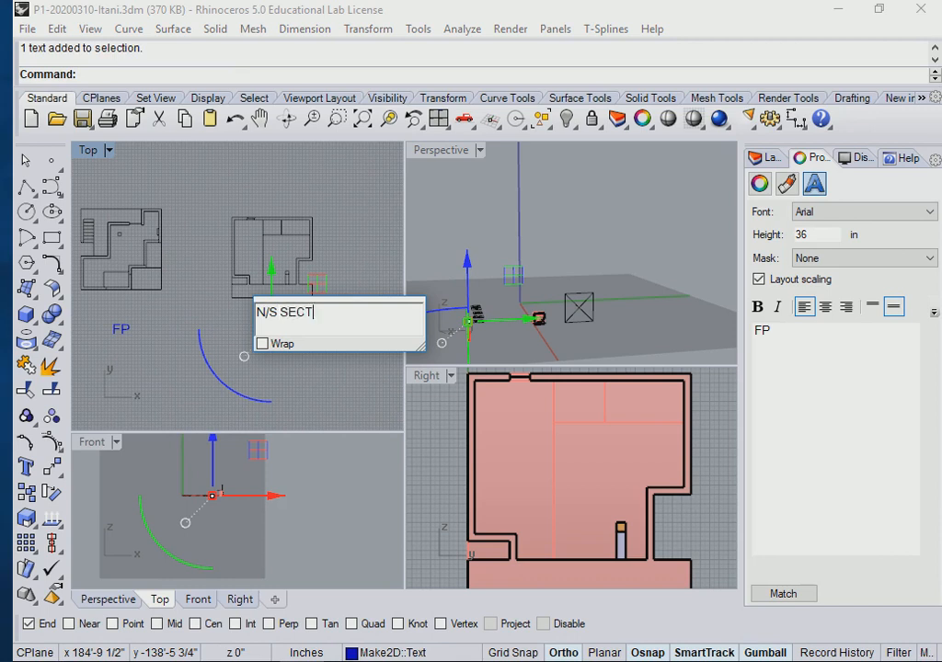
pyautogui.write('ION')
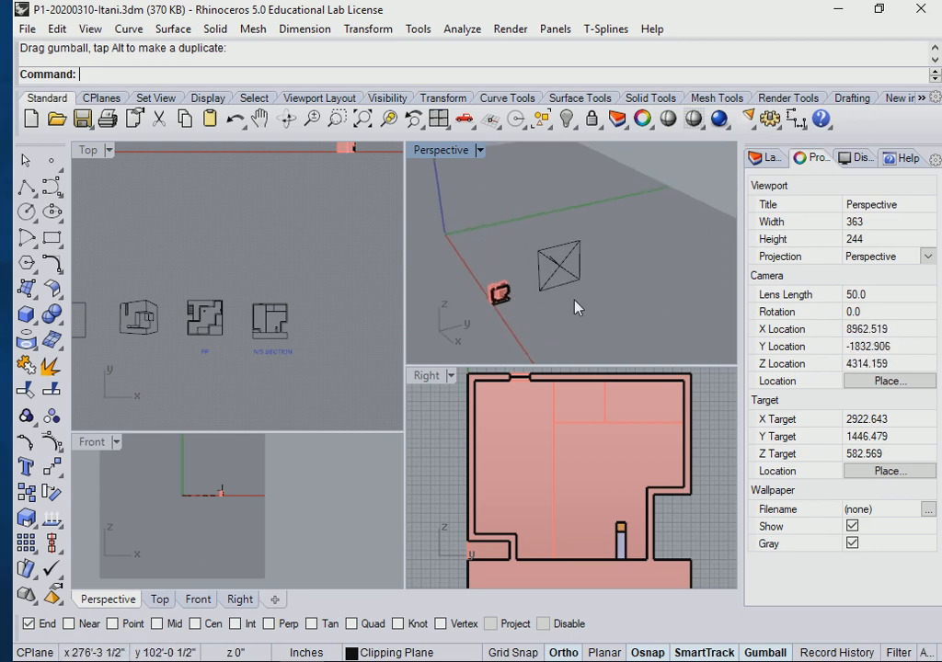
pyautogui.moveTo(473, 228)
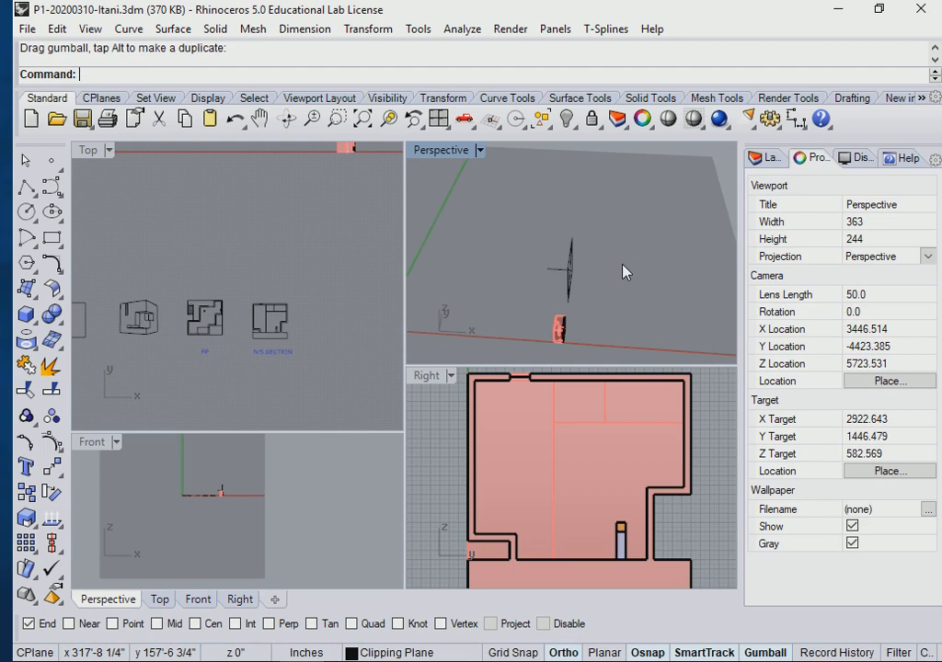
pyautogui.moveTo(461, 294)
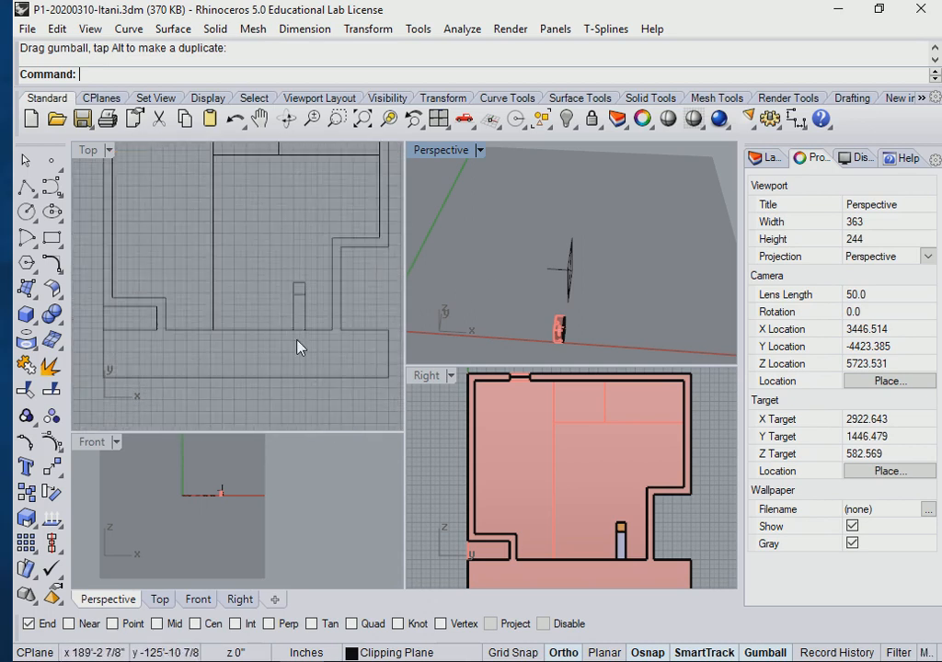
# - Select the leftover open clipping-plane curve in the section linework
pyautogui.click(293, 328)
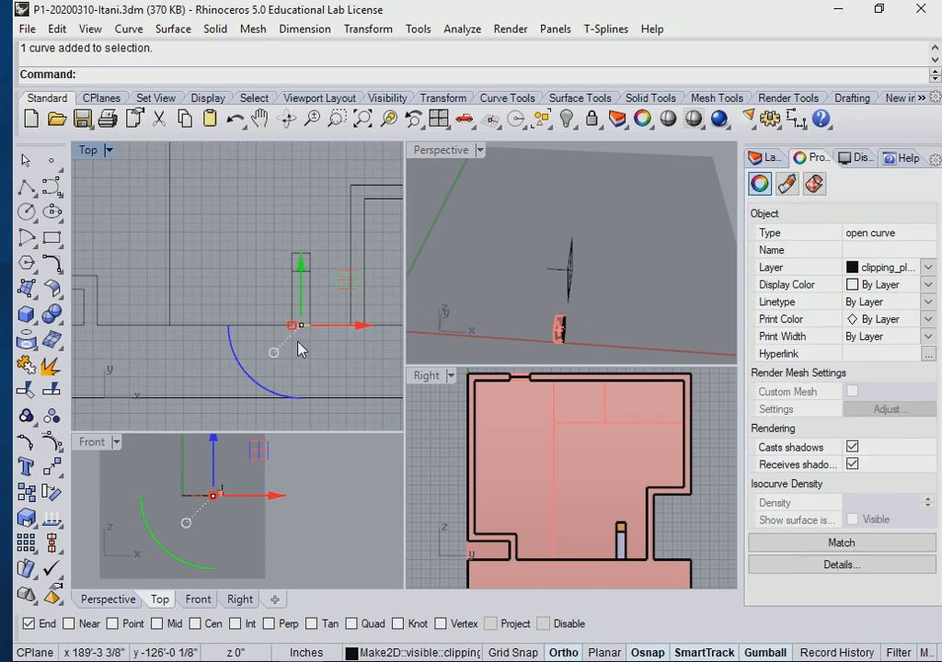